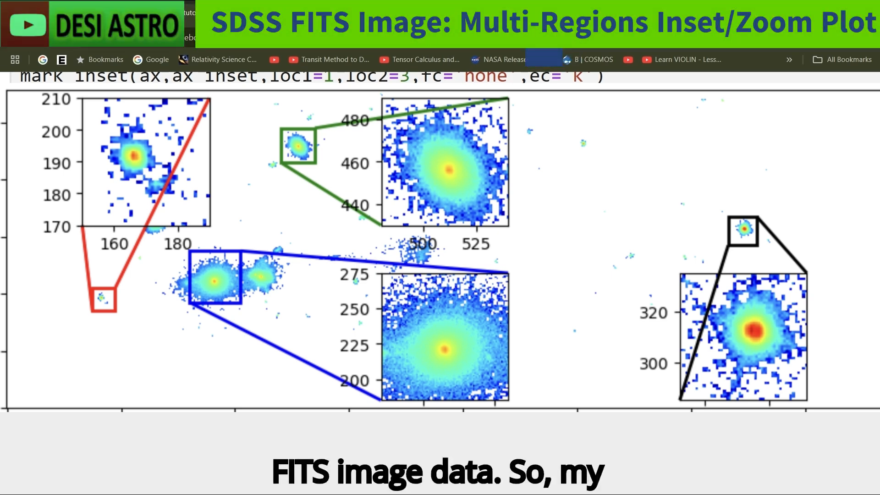
- Scroll down to the empty code cell below the Step-9 markdown heading
{"action": "scroll", "scroll_direction": "down", "scroll_amount": 3}
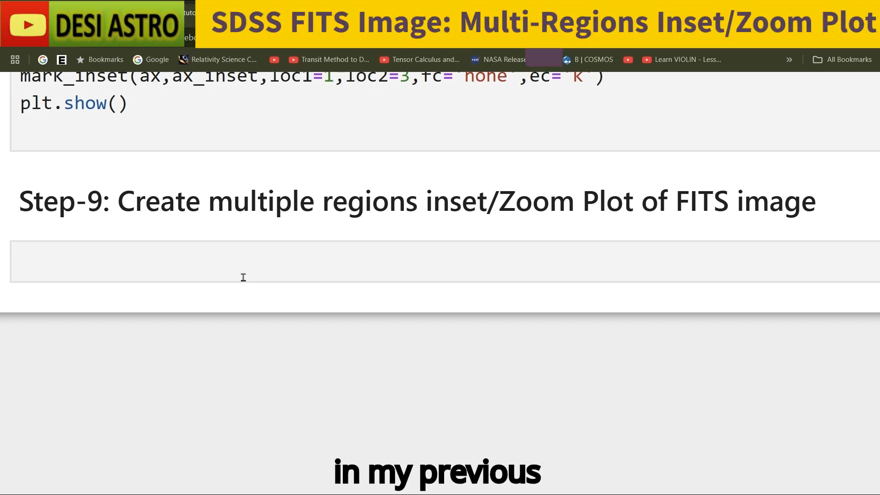
- Scroll through the pasted Step-6 code in the Step-9 cell with its comment set to '#choose 4 inset region'
{"action": "scroll", "scroll_direction": "down", "scroll_amount": 3}
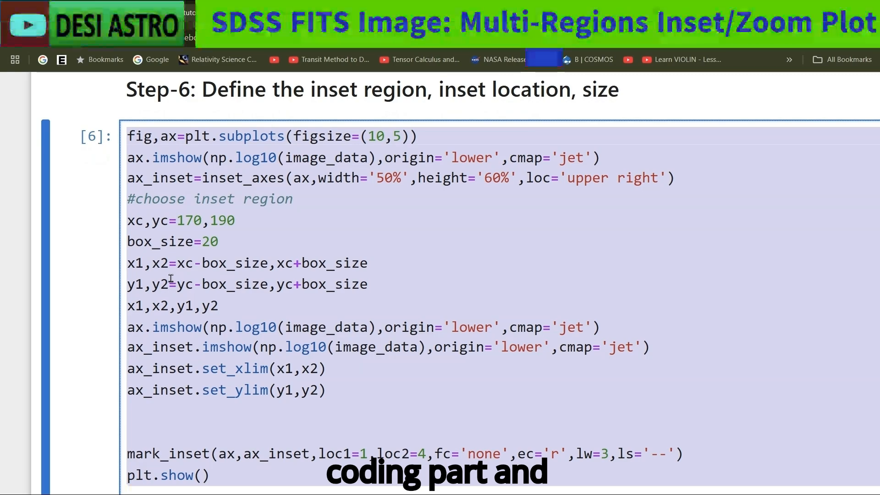
{"action": "scroll", "scroll_direction": "down", "scroll_amount": 3}
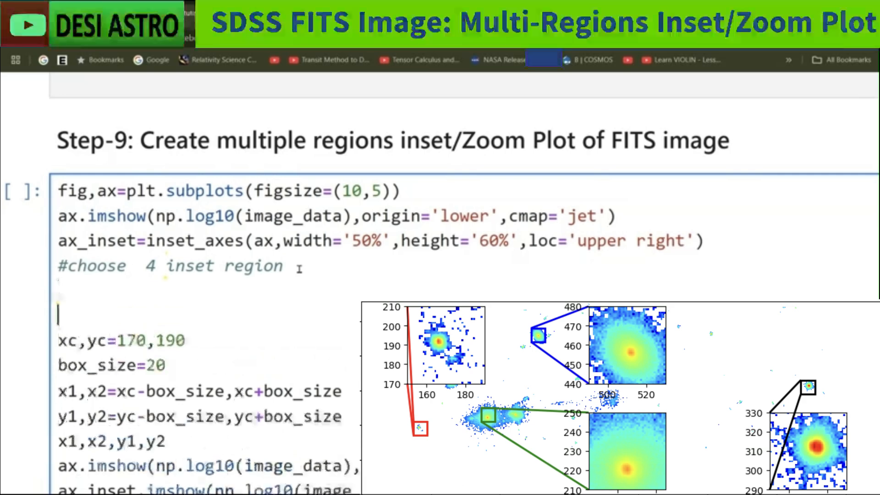
- Write regions= with the first two centre pairs (170,190) and (365,230)
{"action": "type", "text": "regi"}
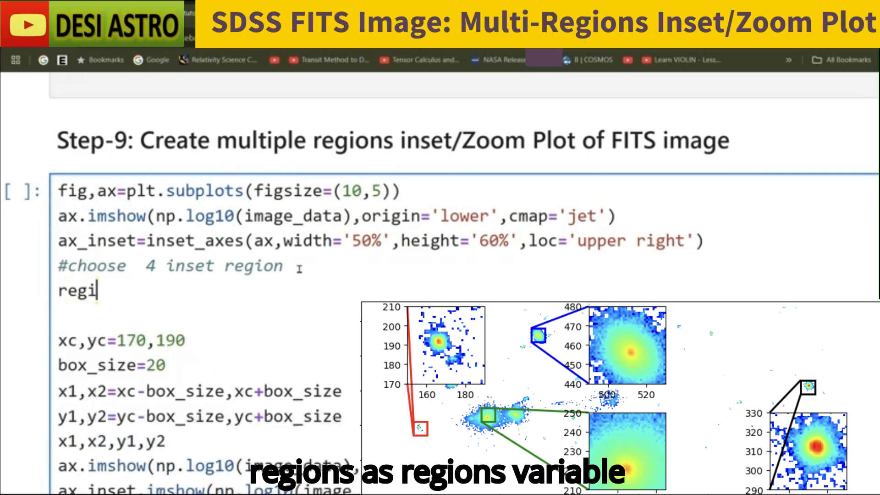
{"action": "type", "text": "ons="}
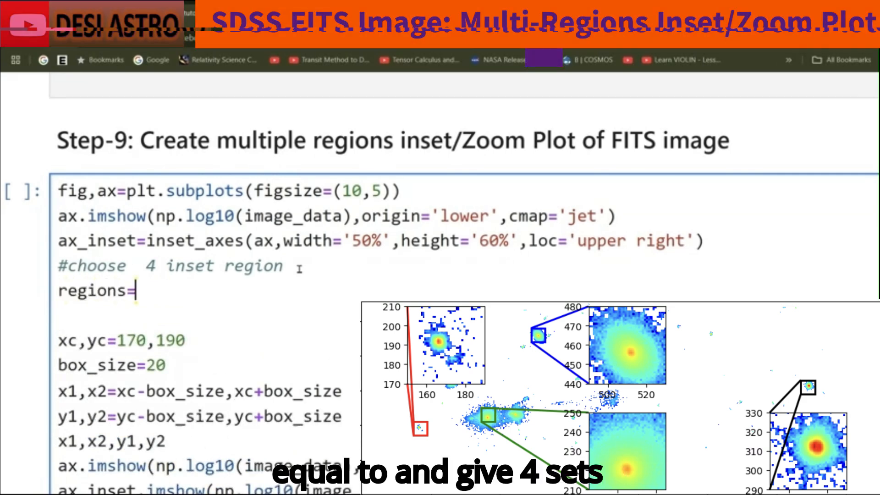
{"action": "type", "text": "()"}
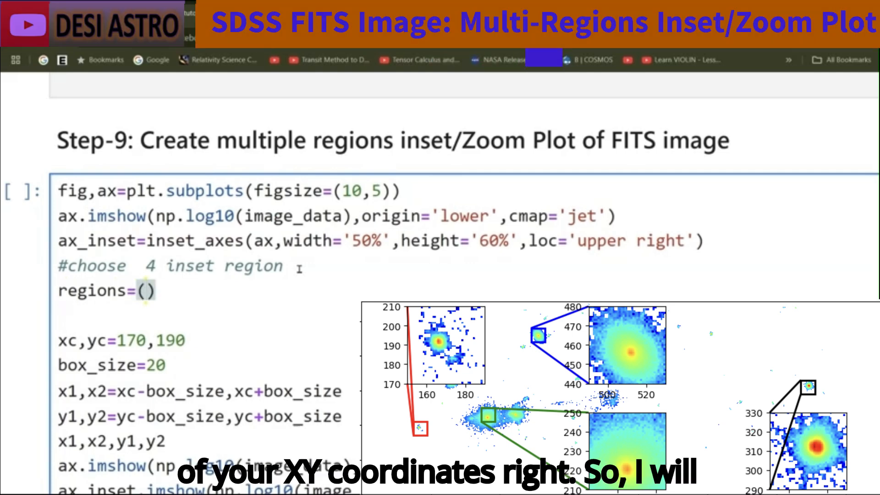
{"action": "type", "text": "1"}
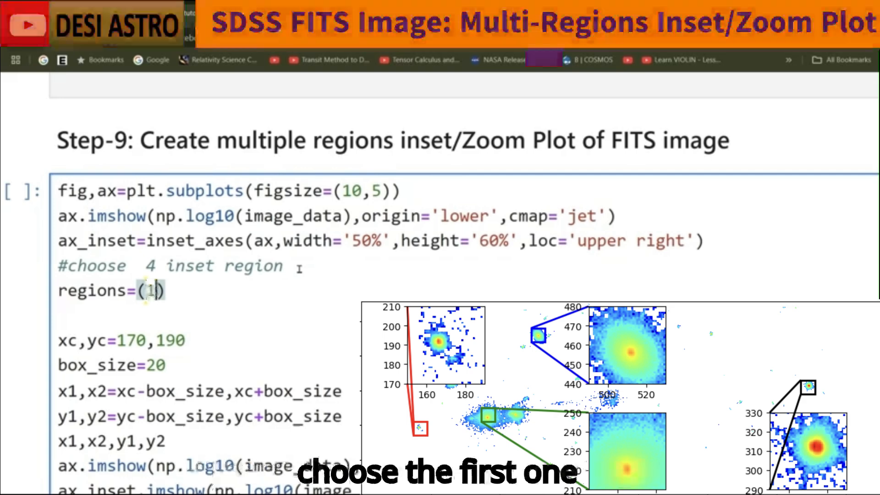
{"action": "type", "text": "70.190"}
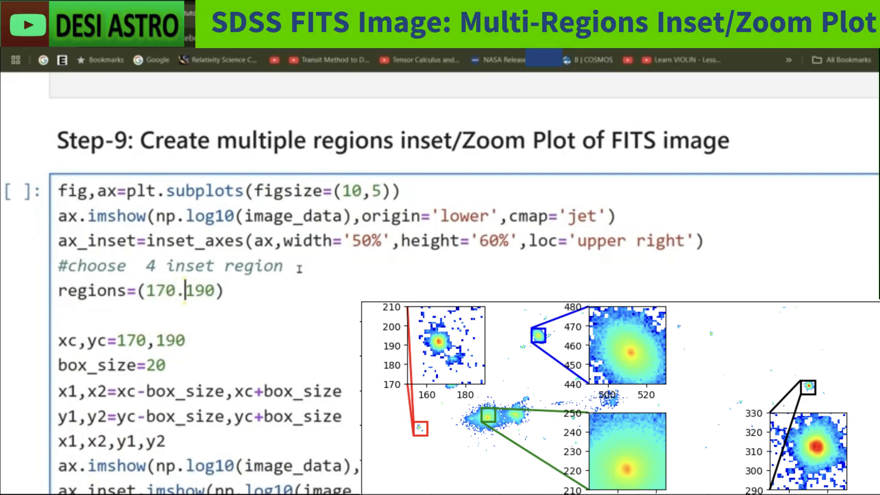
{"action": "key", "text": "Backspace"}
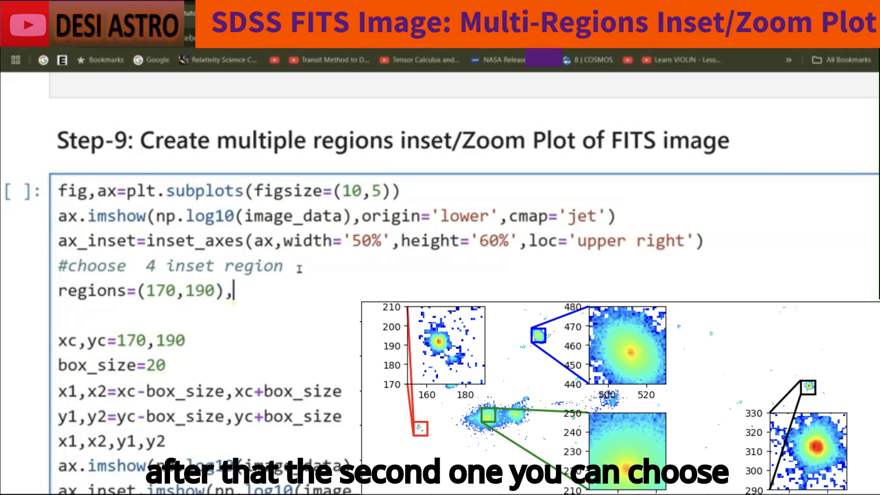
{"action": "type", "text": "()"}
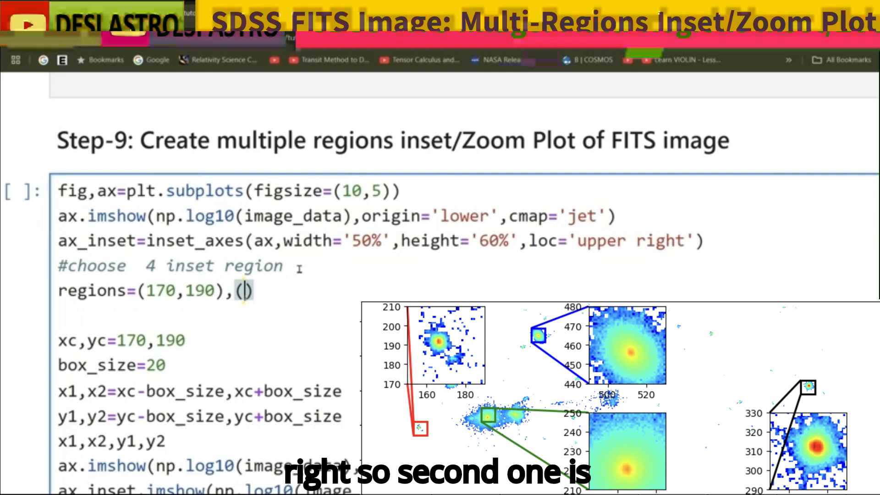
{"action": "type", "text": "365"}
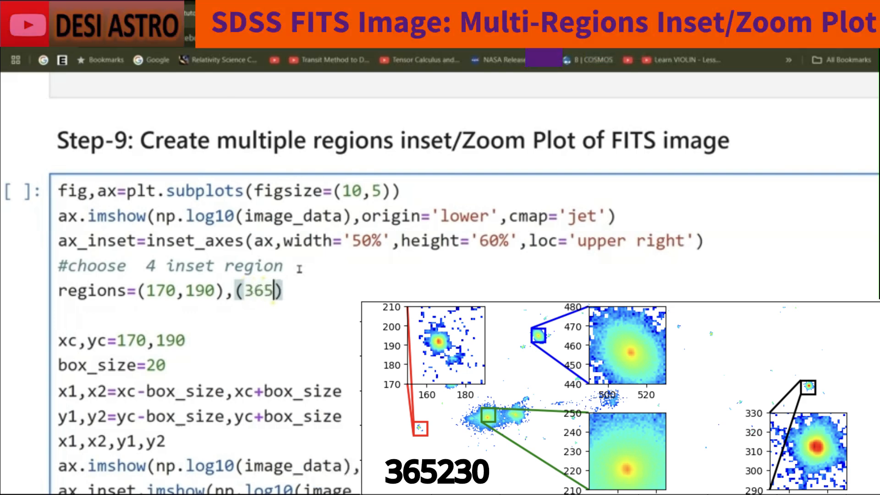
{"action": "type", "text": ",32"}
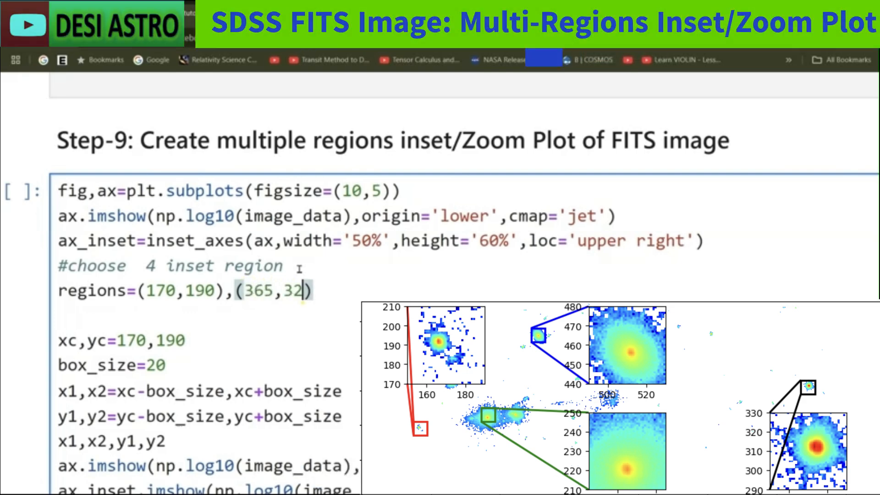
{"action": "key", "text": "Backspace"}
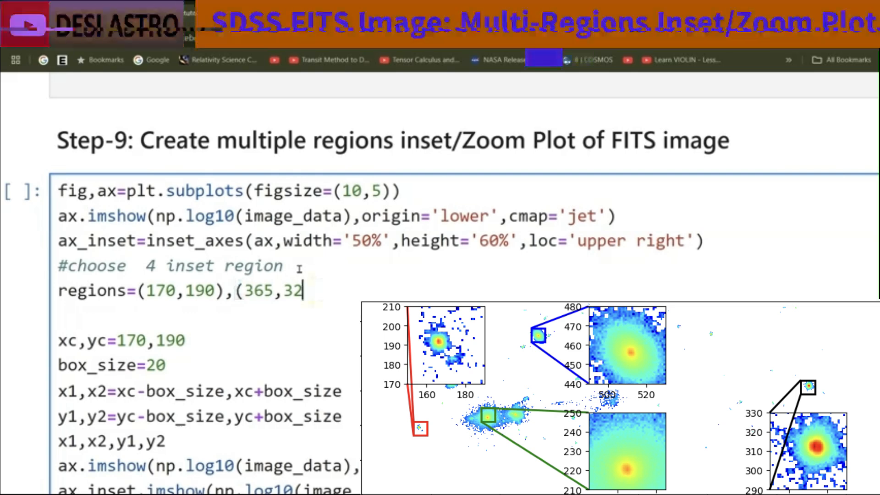
{"action": "type", "text": "0"}
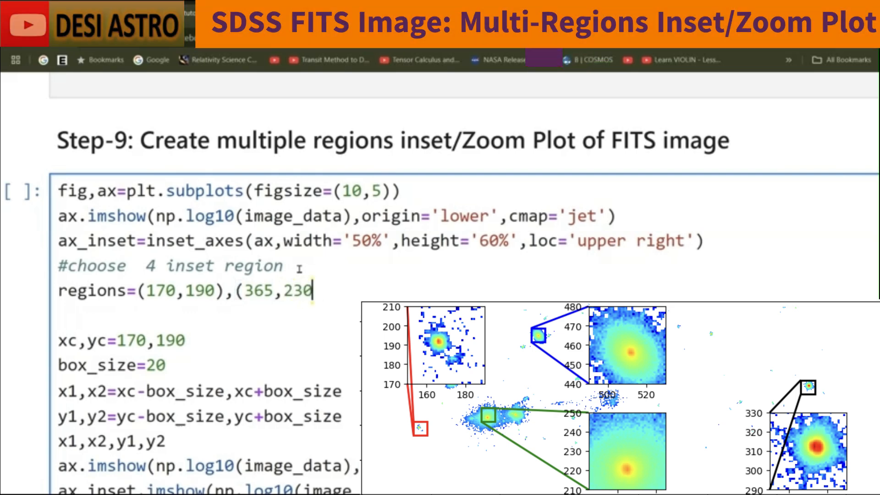
{"action": "type", "text": ")."}
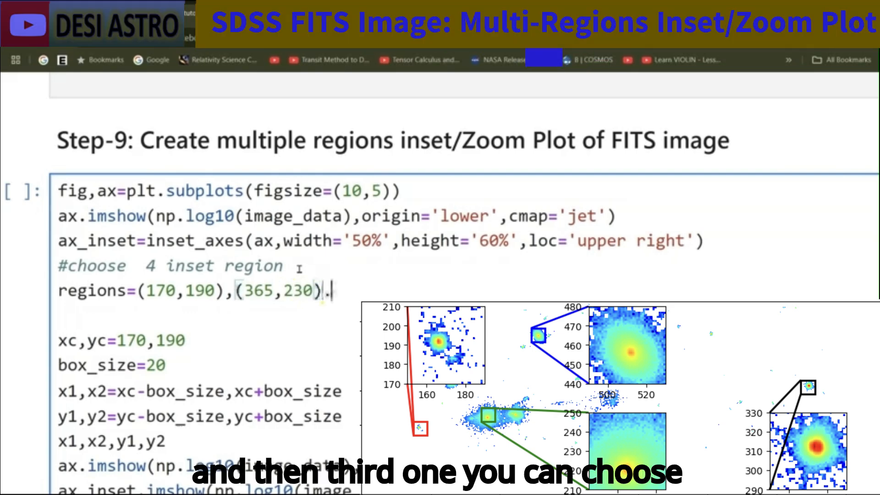
- Add the centre pairs (510,460) and (1290,310) and close the regions list with ']'
{"action": "type", "text": ",()"}
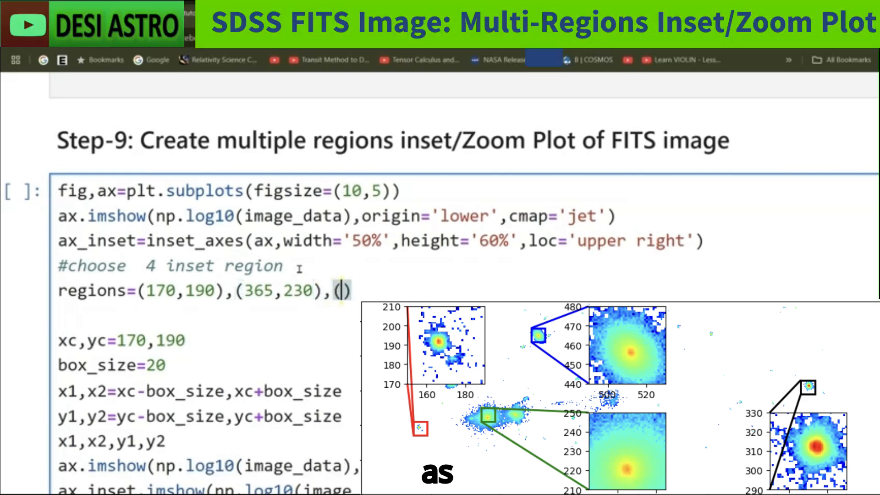
{"action": "type", "text": "510,"}
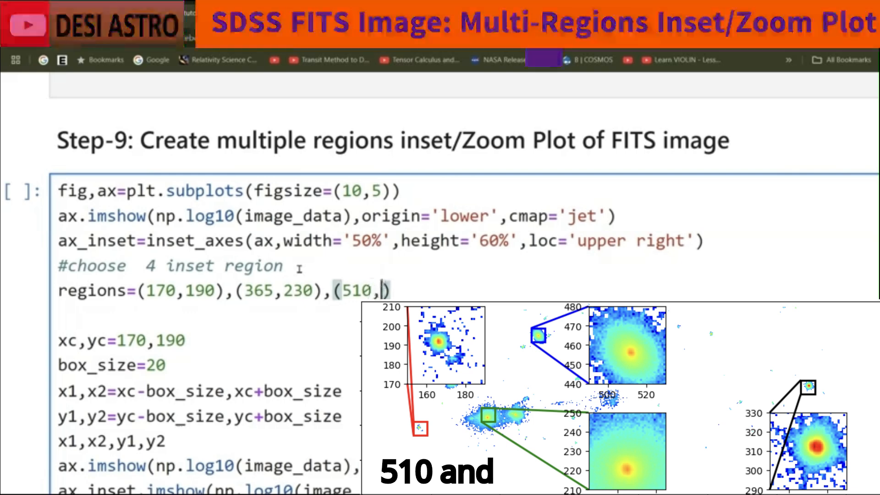
{"action": "type", "text": "460)"}
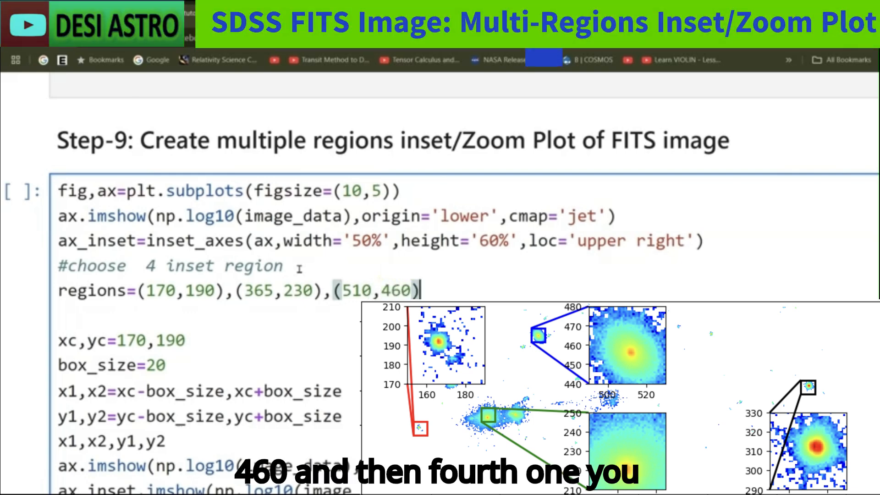
{"action": "type", "text": ",()"}
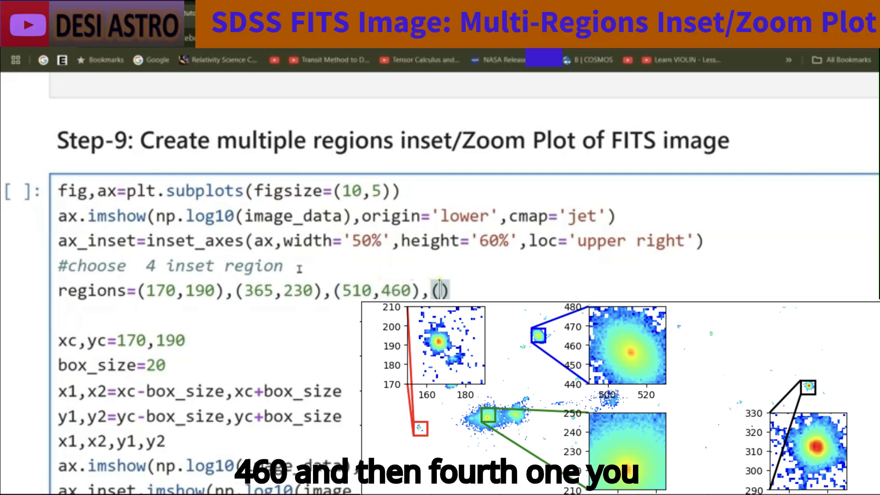
{"action": "type", "text": "22"}
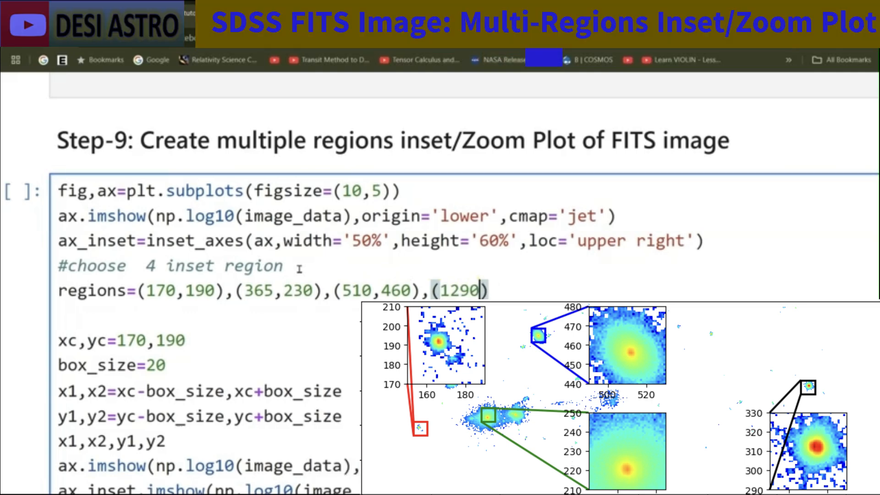
{"action": "type", "text": "310"}
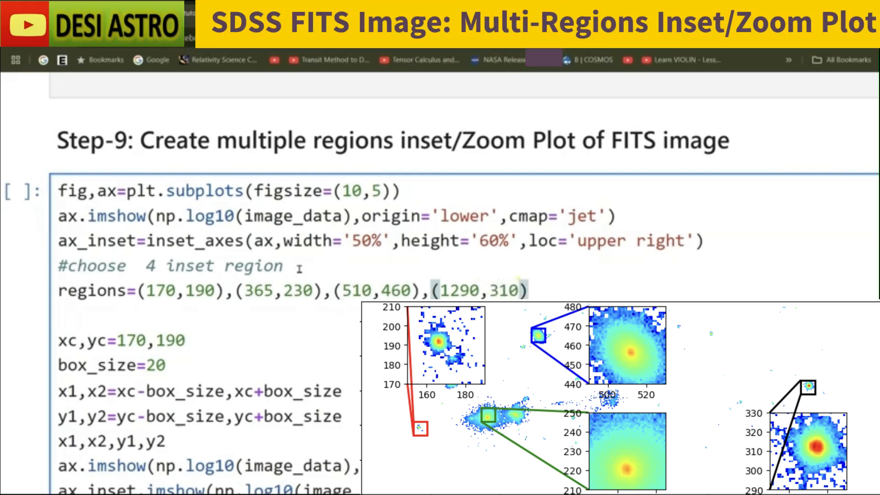
{"action": "type", "text": "]"}
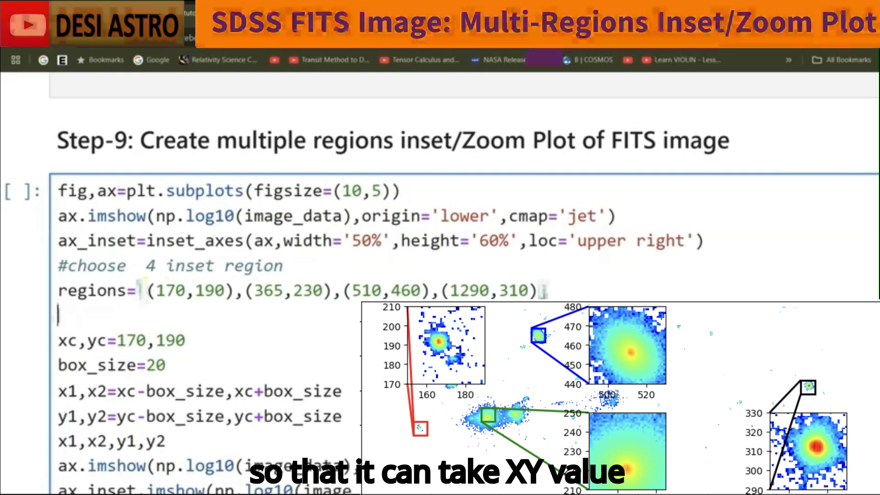
- Comment the pairs as (x,y) and define box_size as np.array of 20, 45, 30, 25
{"action": "scroll", "scroll_direction": "down", "scroll_amount": 3}
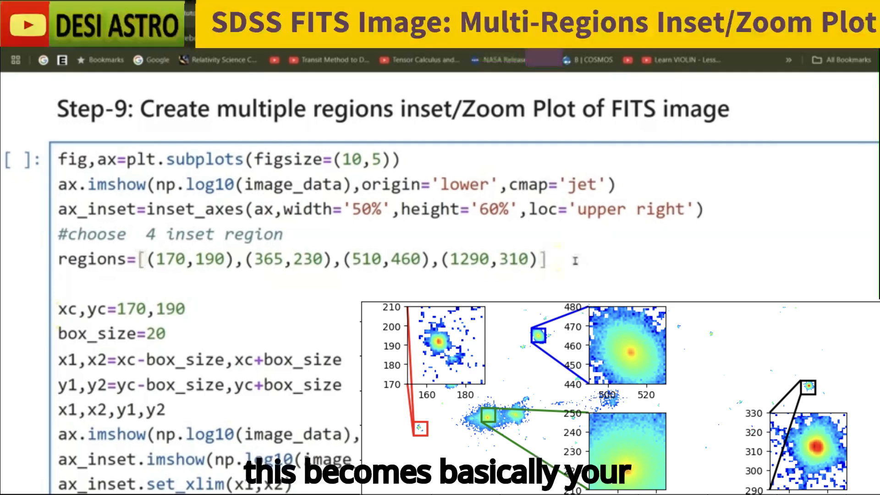
{"action": "type", "text": "#"}
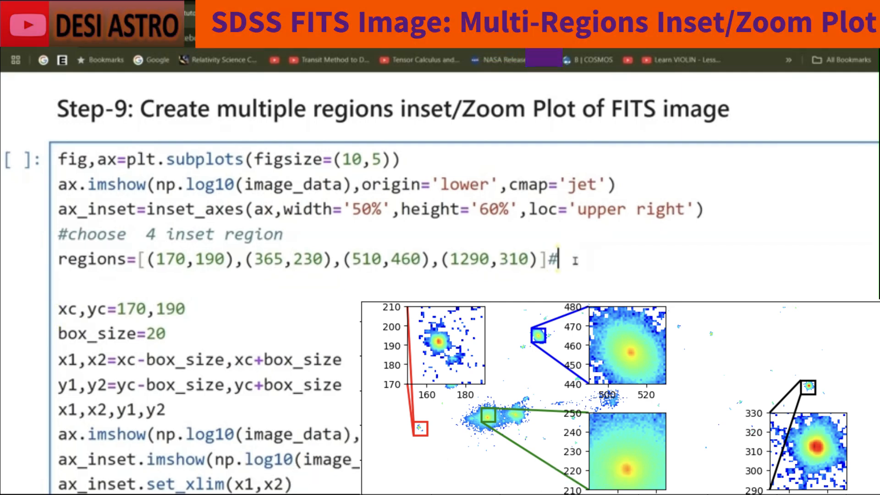
{"action": "type", "text": "(x,y)"}
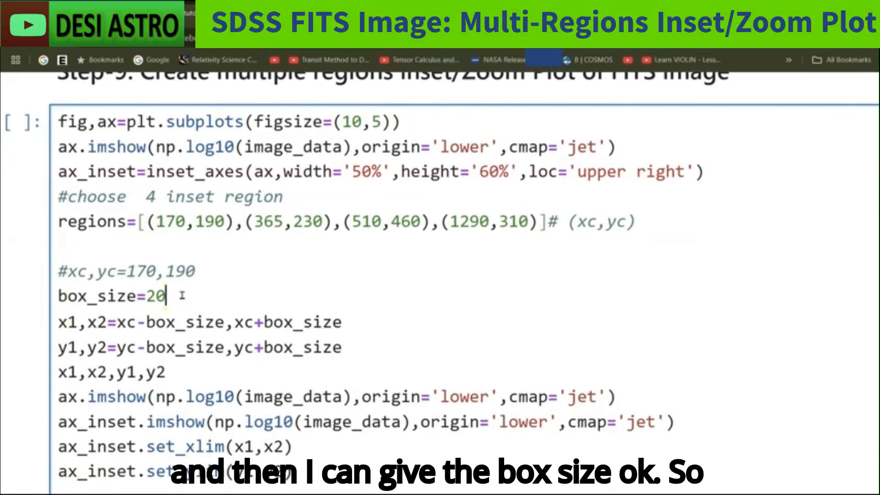
{"action": "key", "text": "Backspace"}
{"action": "type", "text": "["}
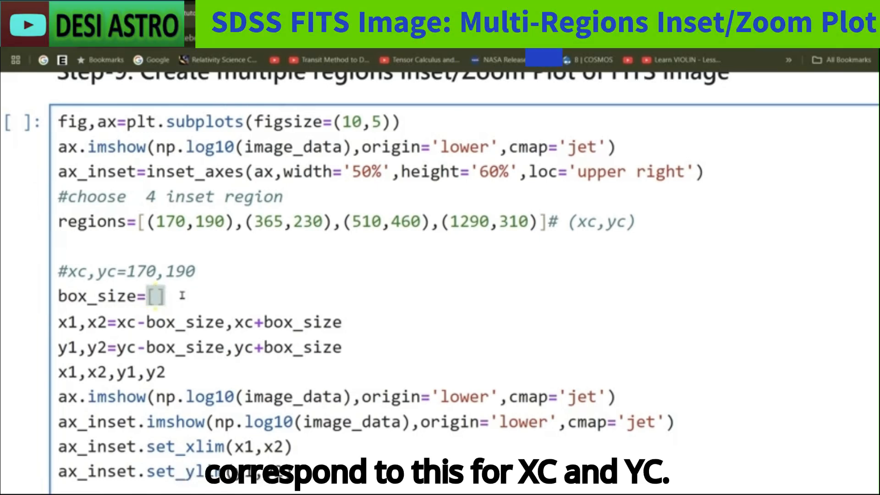
{"action": "type", "text": "20,"}
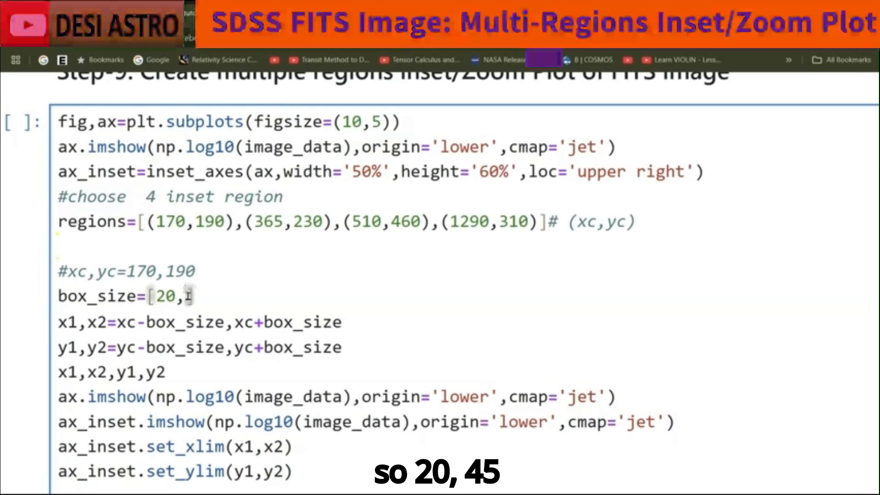
{"action": "type", "text": "45"}
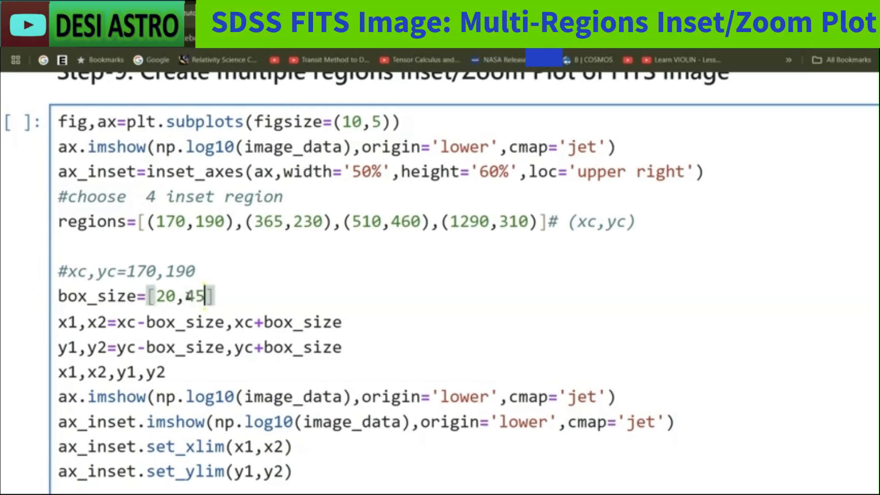
{"action": "type", "text": ",30,"}
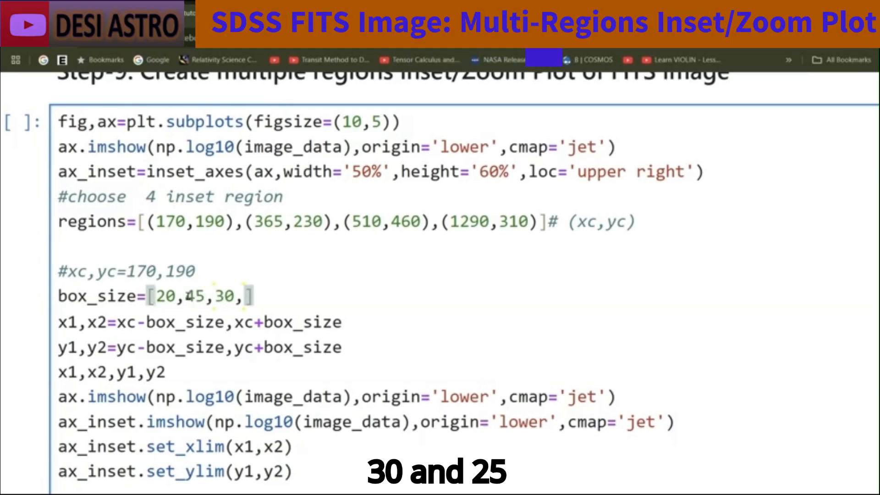
{"action": "type", "text": "25"}
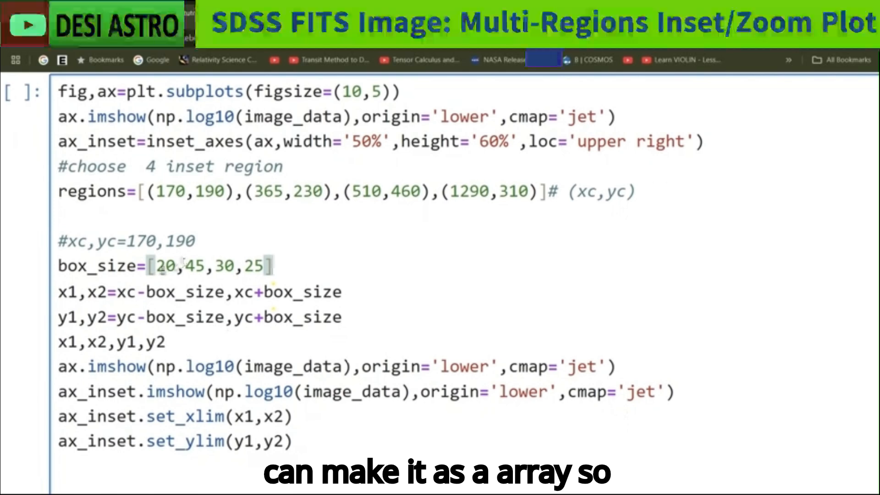
{"action": "type", "text": "np."}
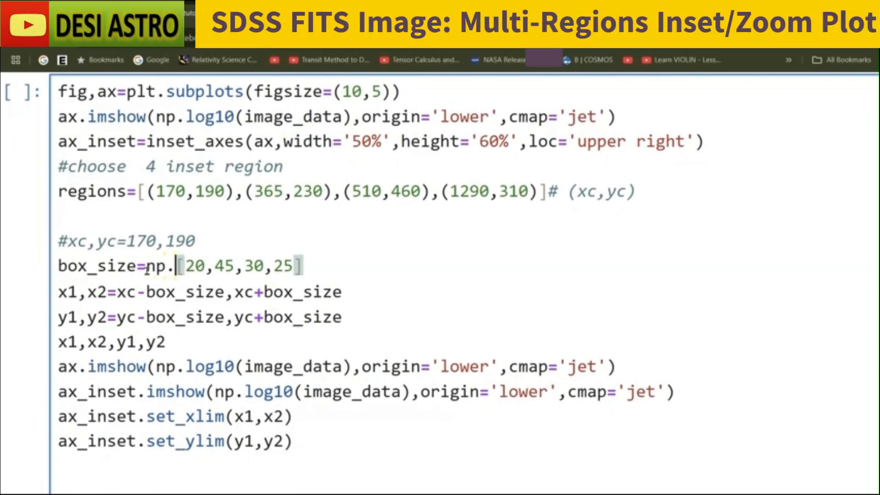
{"action": "type", "text": "array("}
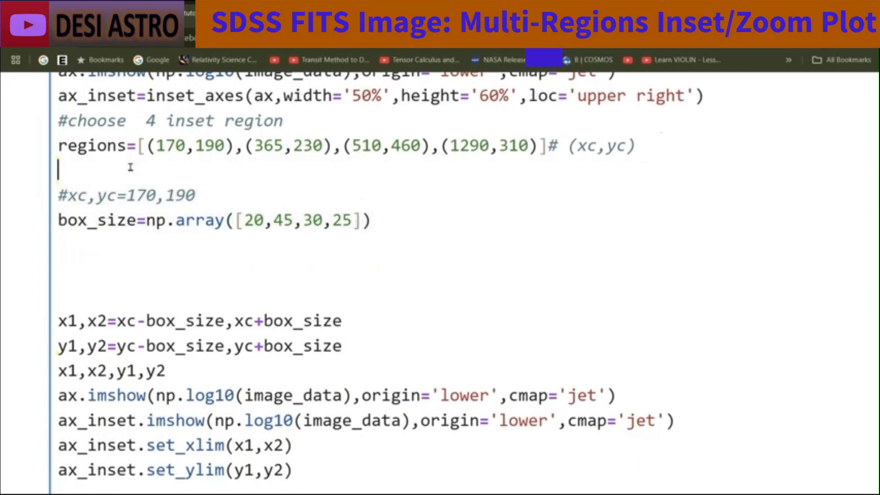
- Start inset_locations=[] with the first entry 'upper right'
{"action": "scroll", "scroll_direction": "down", "scroll_amount": 3}
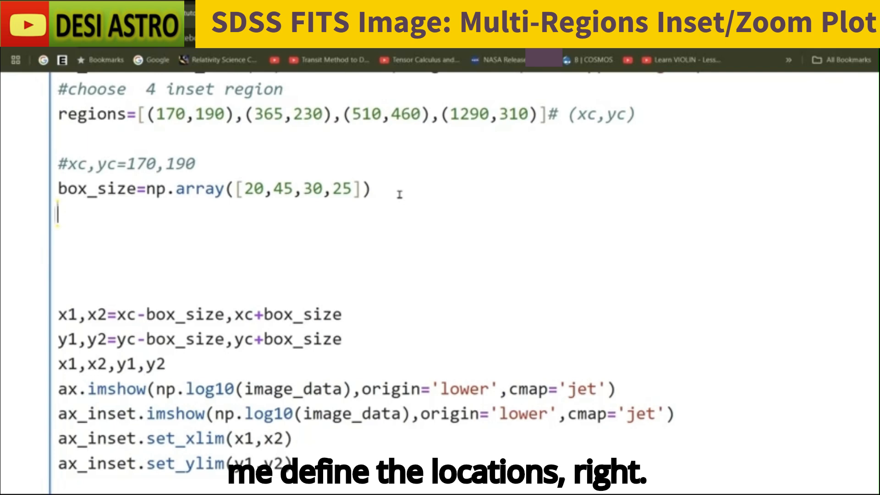
{"action": "type", "text": "in"}
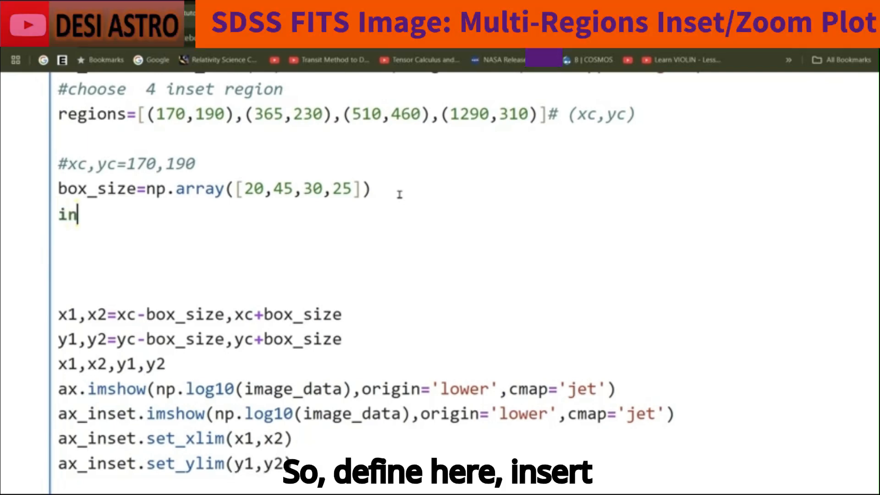
{"action": "type", "text": "set_"}
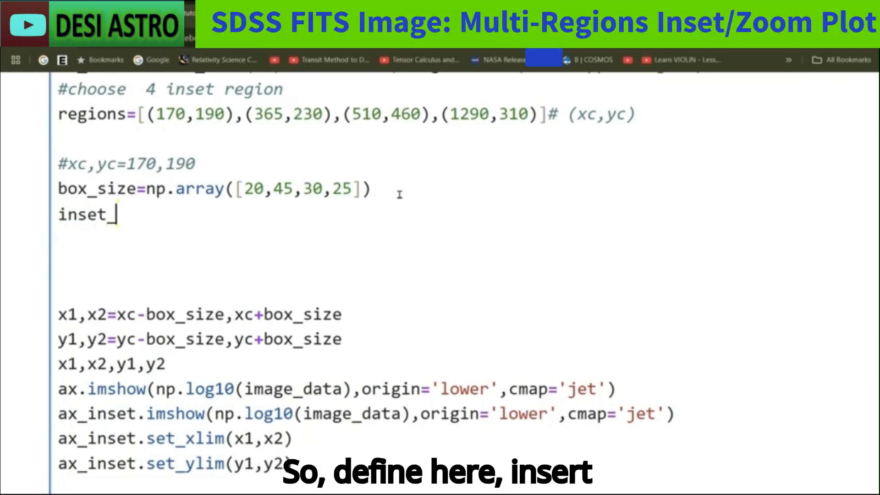
{"action": "type", "text": "loc"}
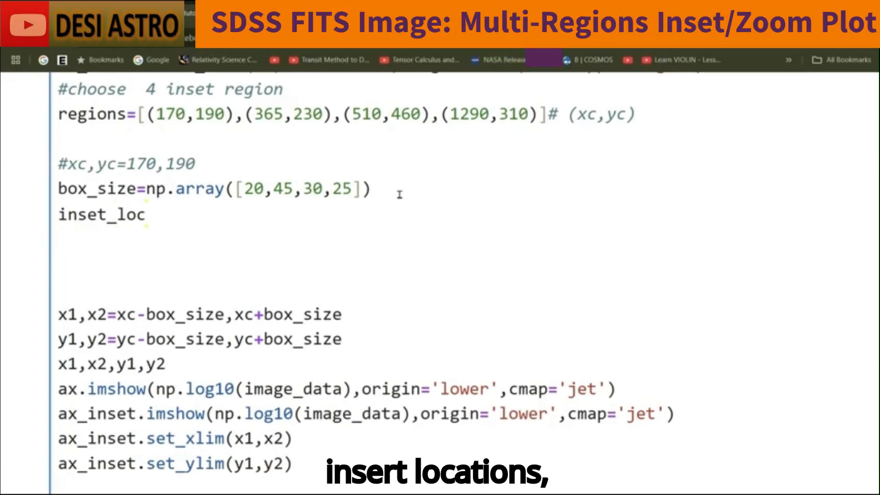
{"action": "type", "text": "tim"}
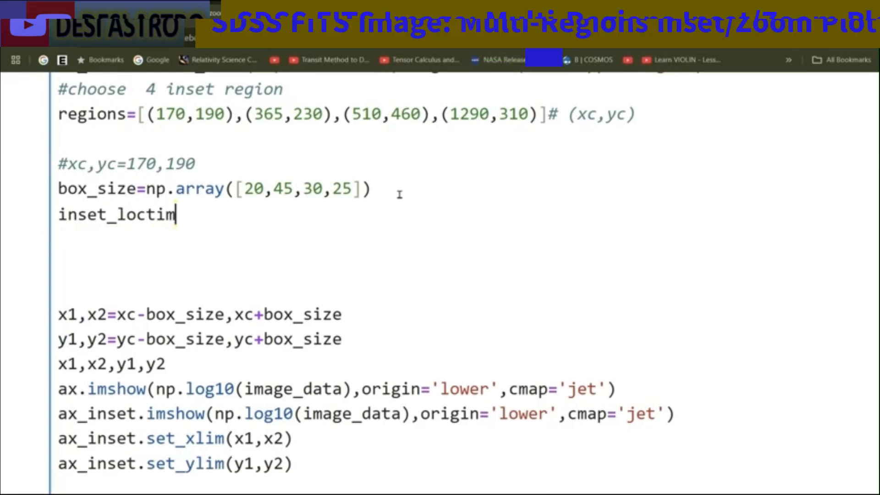
{"action": "type", "text": "i"}
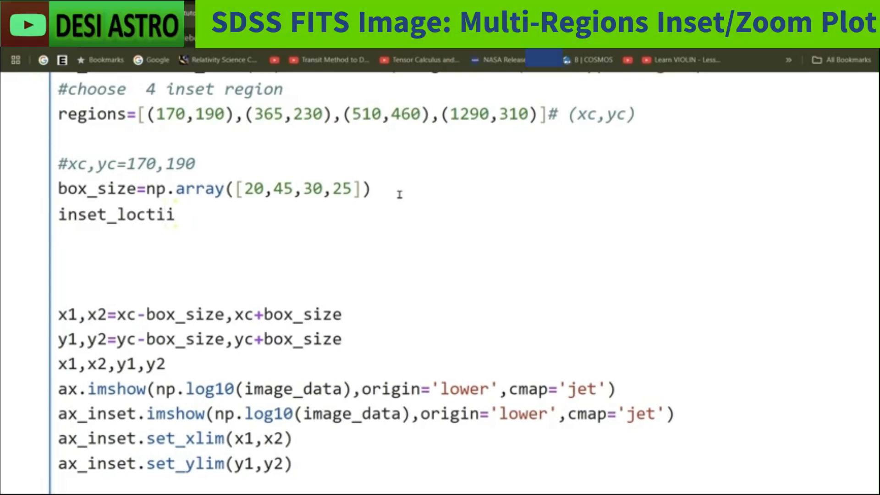
{"action": "type", "text": "ons"}
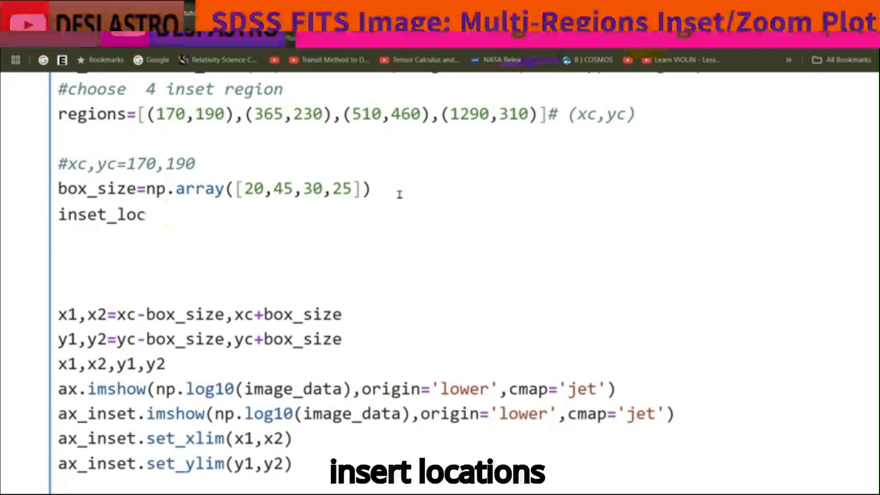
{"action": "type", "text": "ati"}
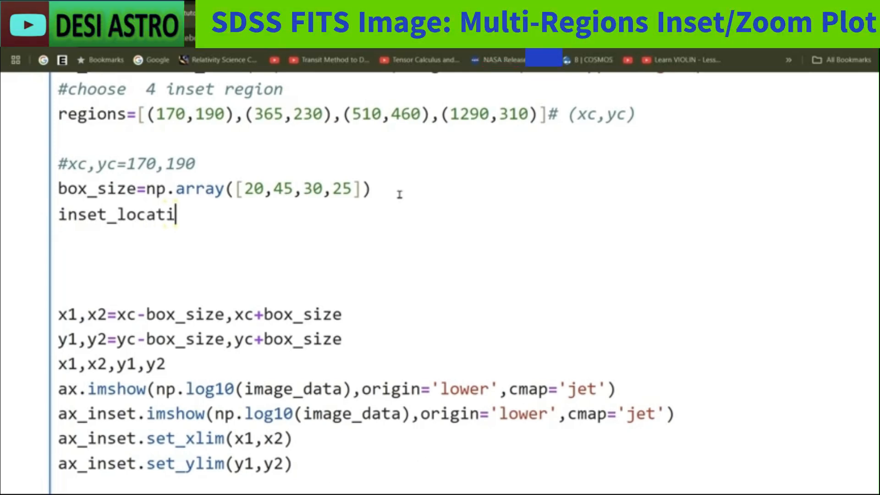
{"action": "type", "text": "ons="}
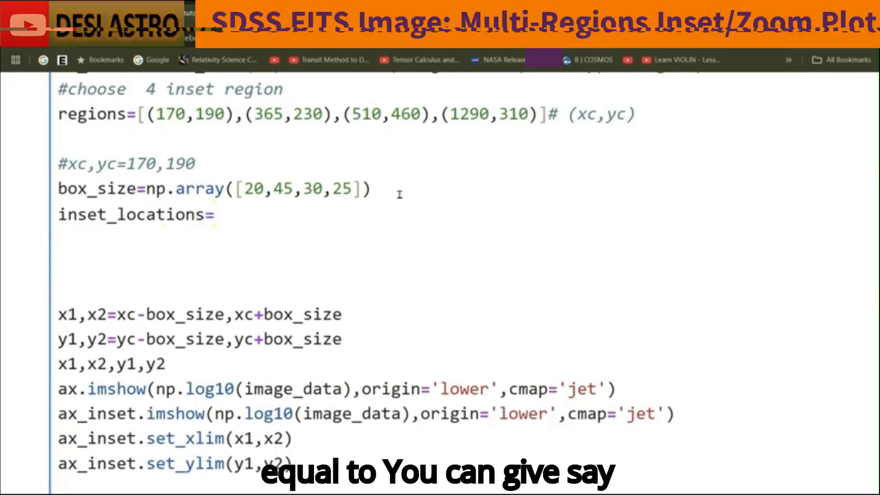
{"action": "type", "text": "[]"}
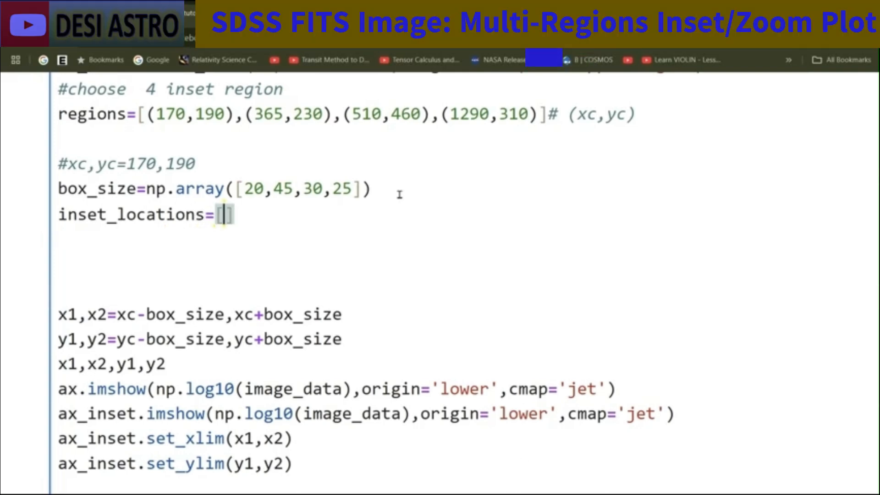
{"action": "type", "text": "''"}
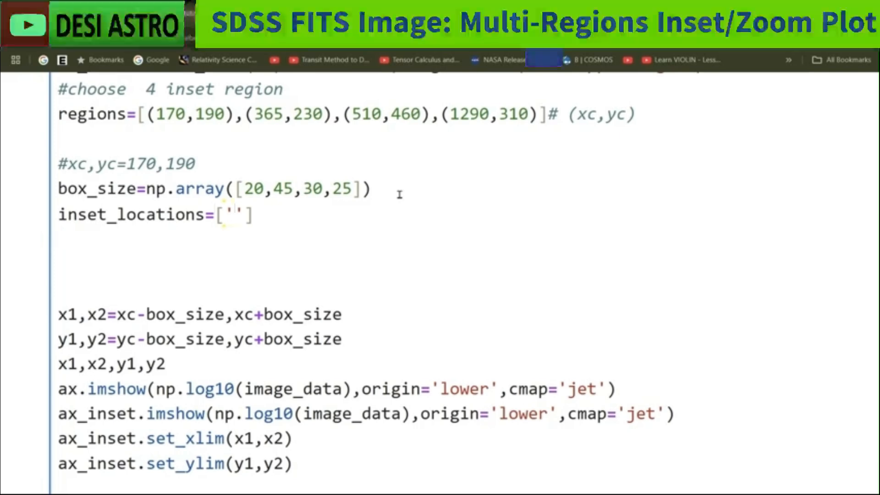
{"action": "type", "text": "upper ri"}
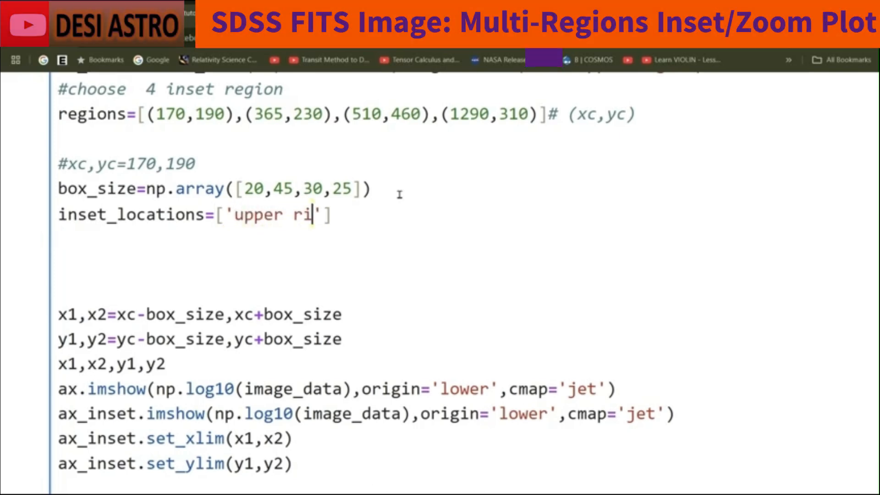
{"action": "type", "text": "ght',"}
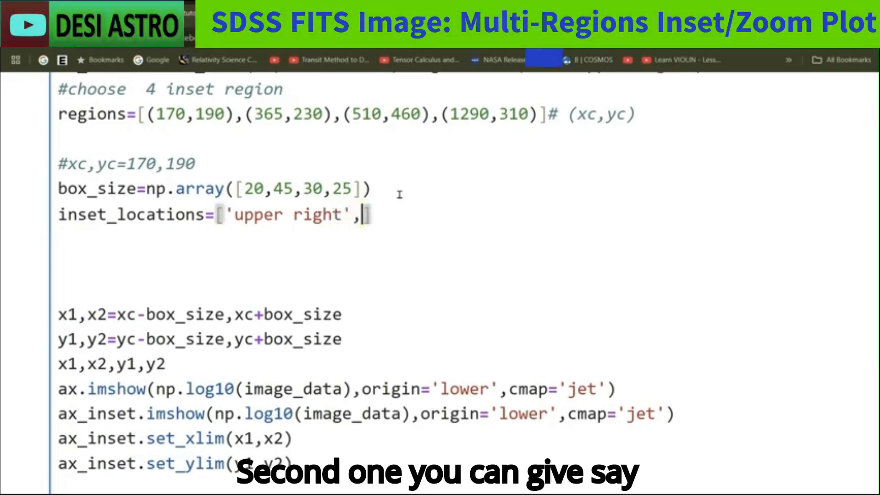
- Add 'lower center', 'upper centre' and 'lower right' to the inset_locations list
{"action": "type", "text": "'l'"}
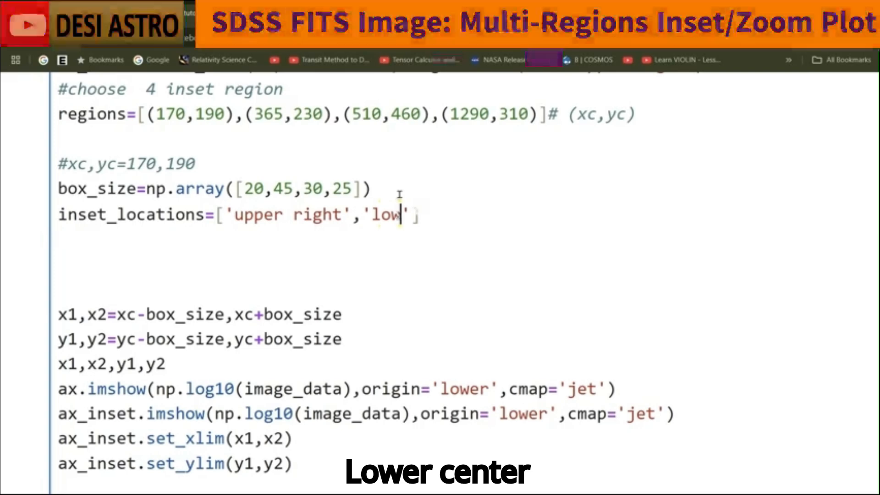
{"action": "type", "text": "er c"}
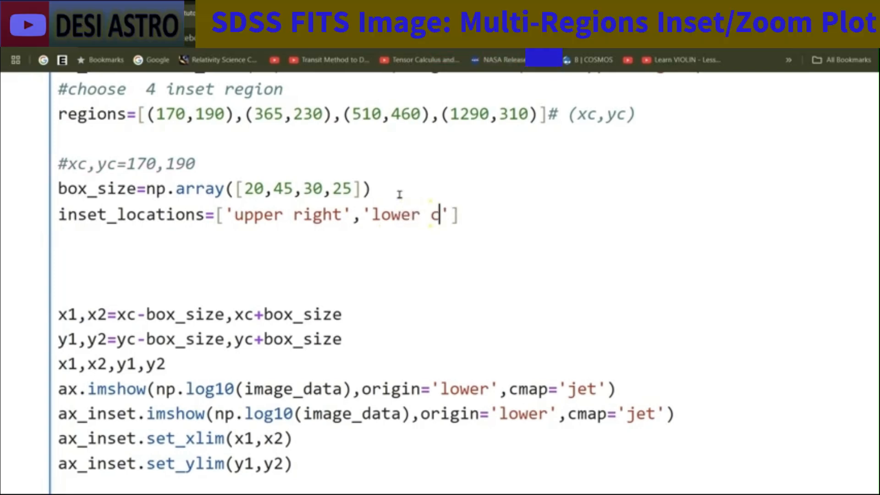
{"action": "type", "text": "entre"}
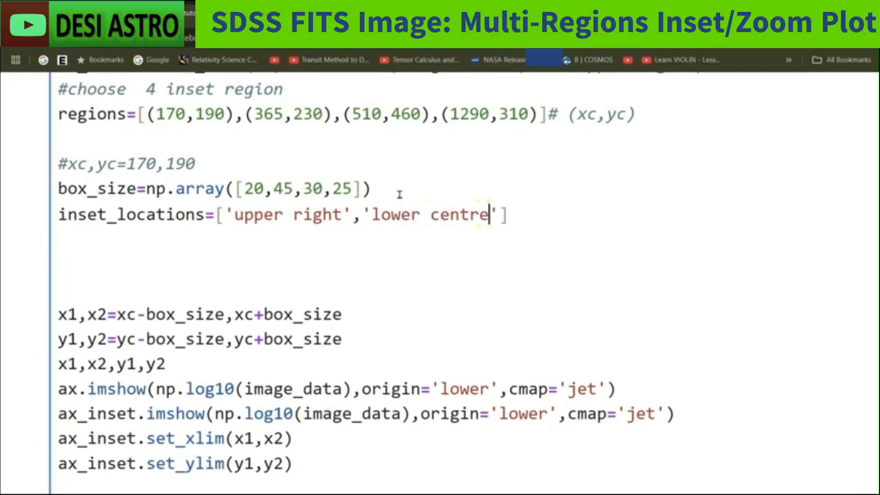
{"action": "key", "text": "Backspace"}
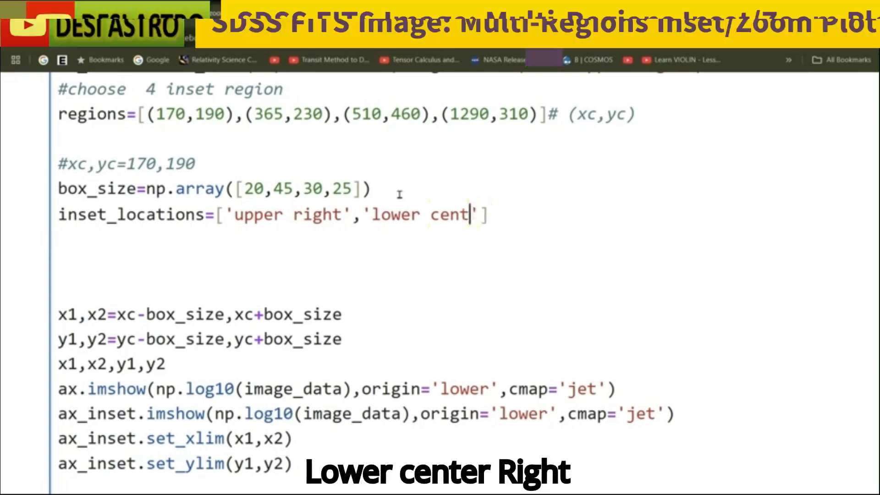
{"action": "type", "text": "er"}
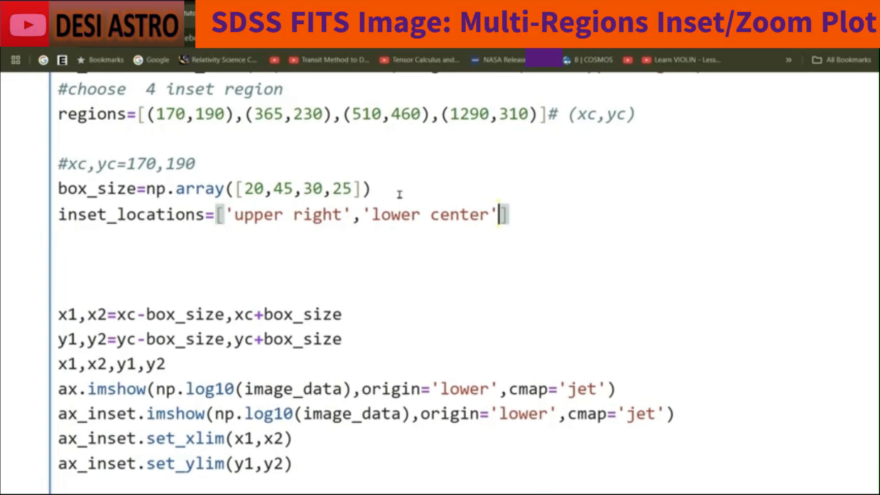
{"action": "type", "text": ",'upp"}
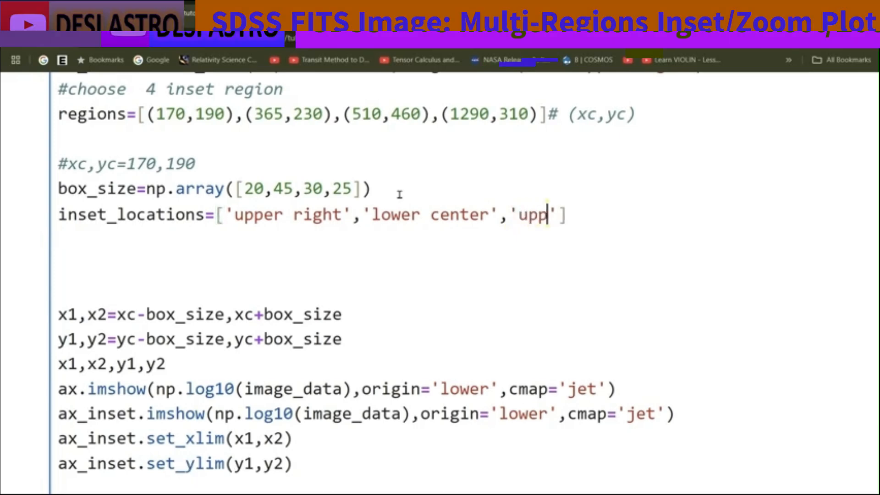
{"action": "type", "text": "er cen"}
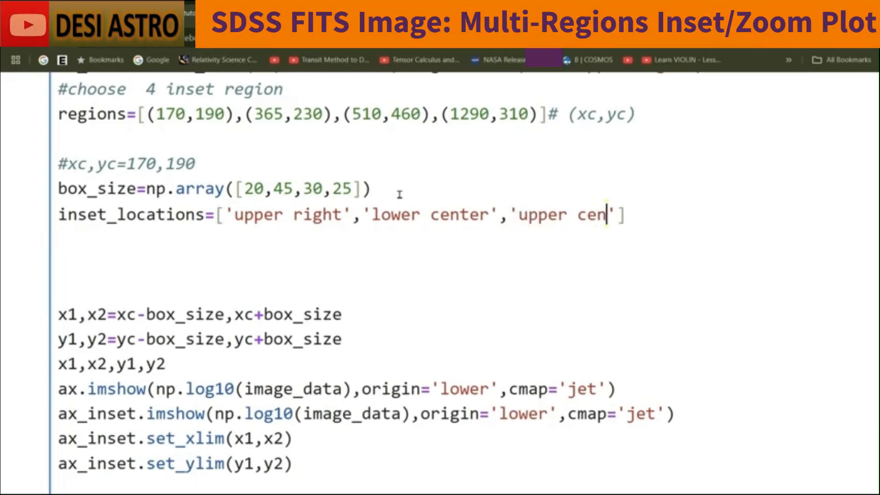
{"action": "type", "text": "tre"}
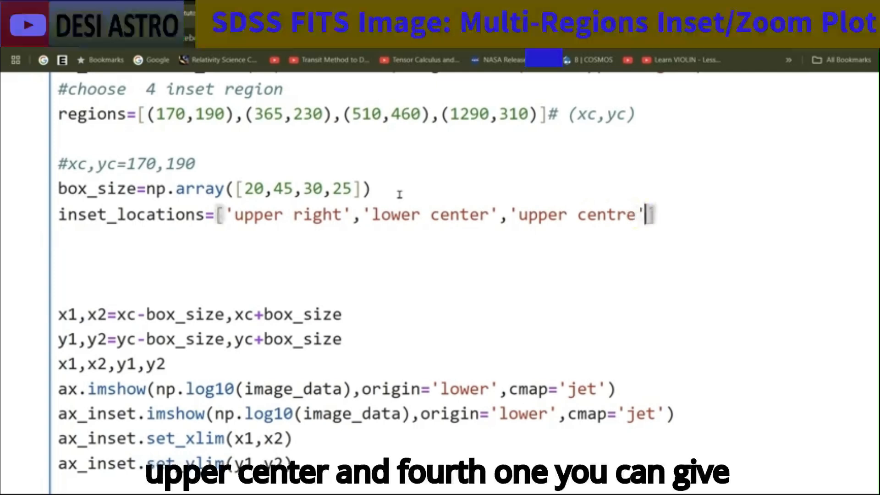
{"action": "type", "text": ",''"}
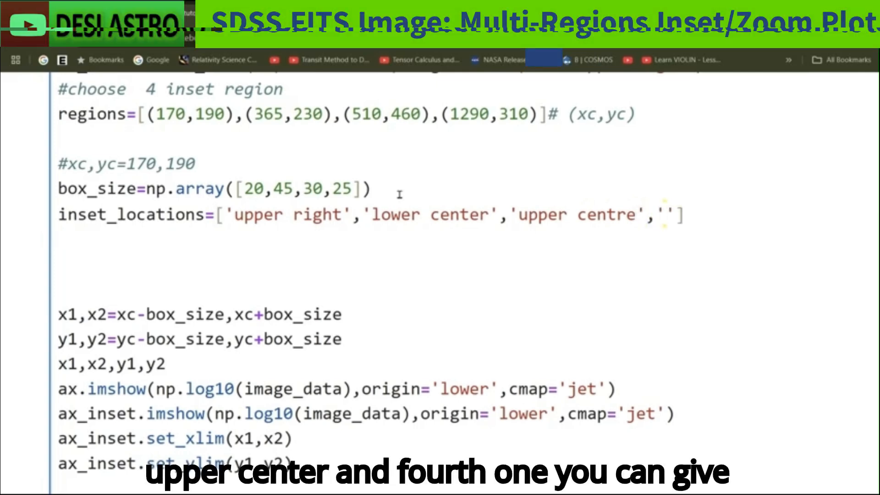
{"action": "type", "text": "lower right"}
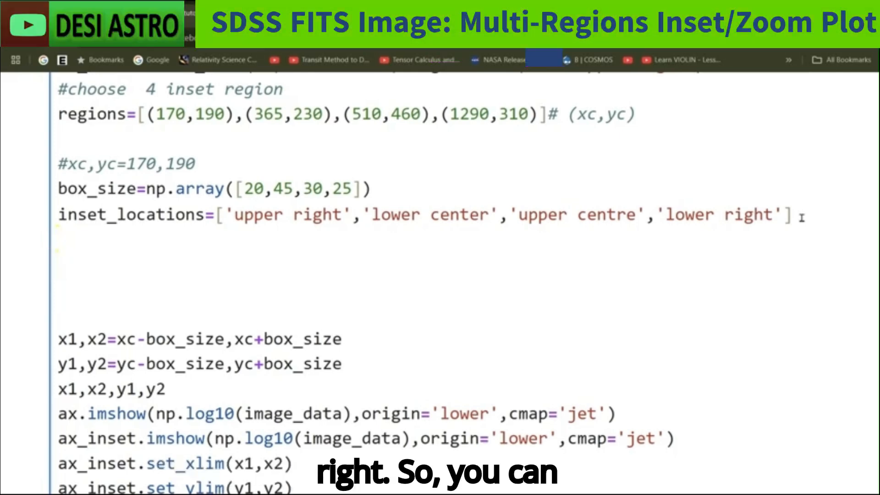
- Define edge_colors=['r','g','b','k'] below the inset_locations line
{"action": "type", "text": "ef"}
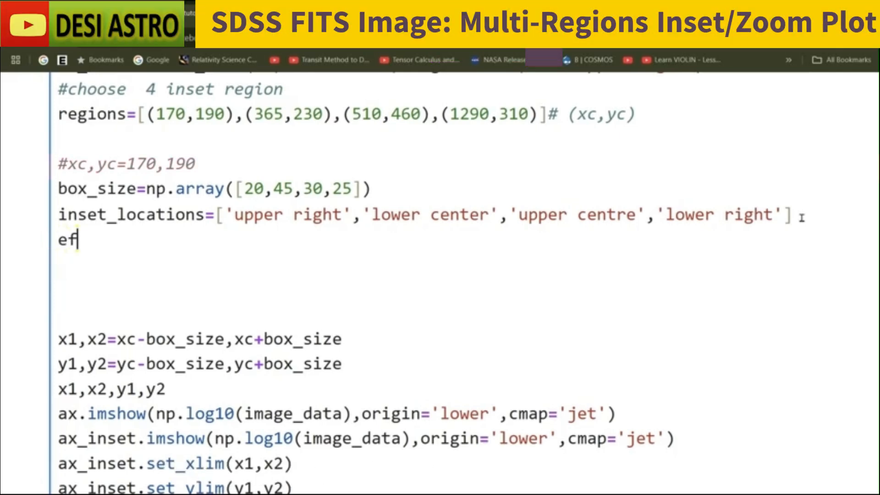
{"action": "type", "text": "dge"}
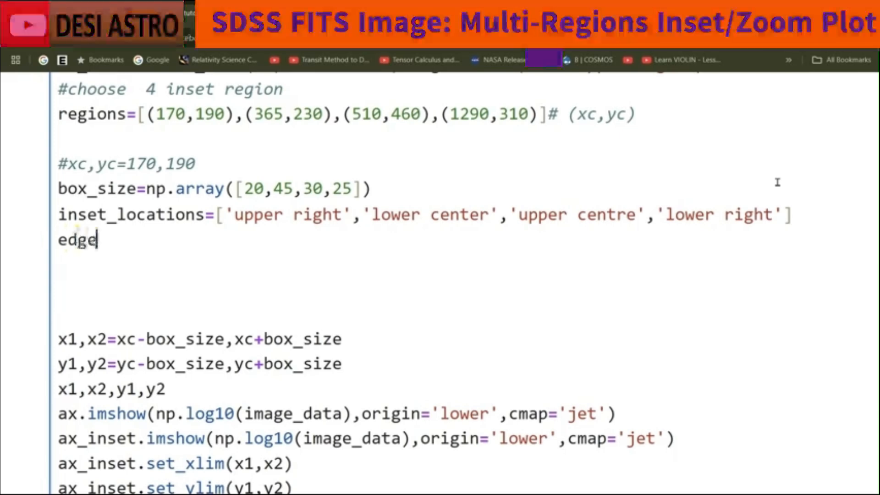
{"action": "type", "text": "_colo"}
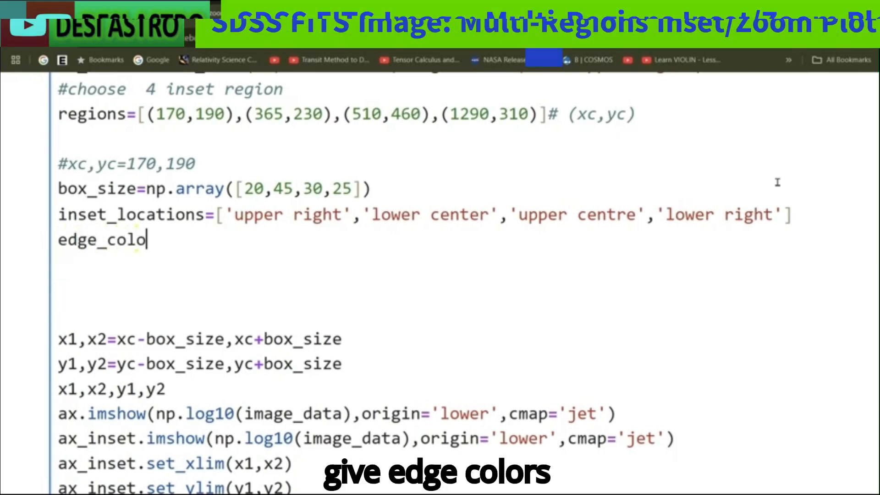
{"action": "type", "text": "rs="}
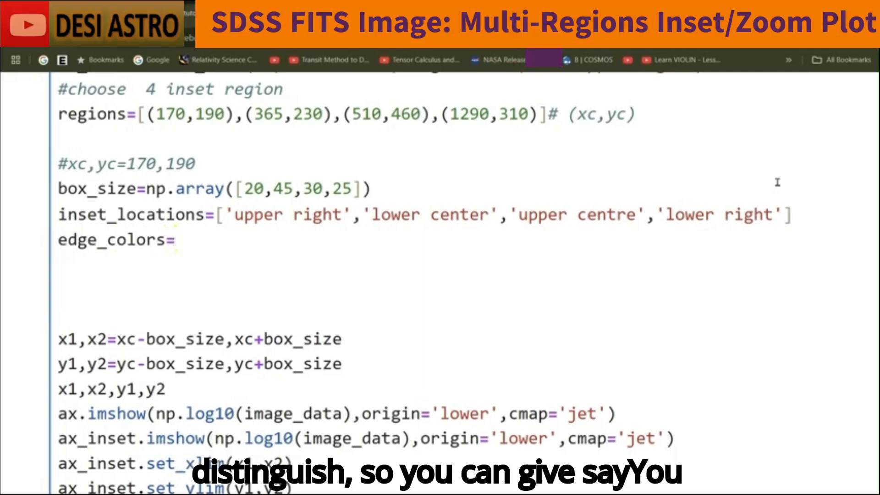
{"action": "type", "text": "]'"}
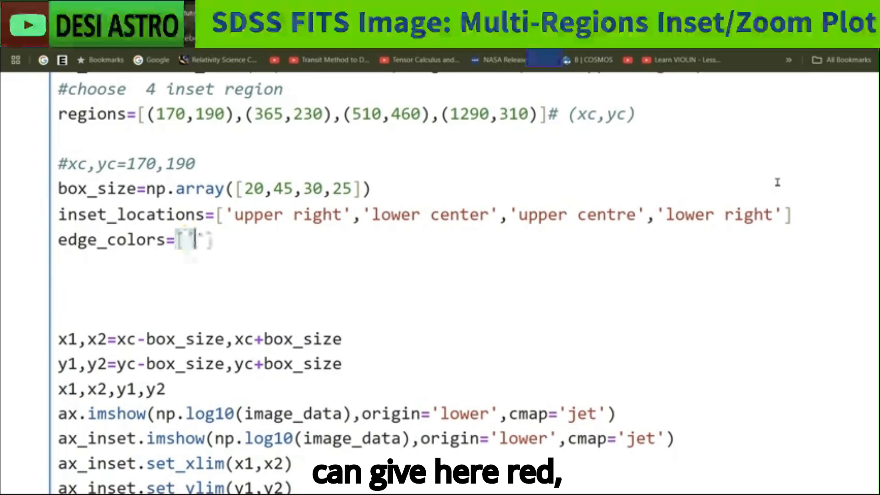
{"action": "type", "text": "'r',"}
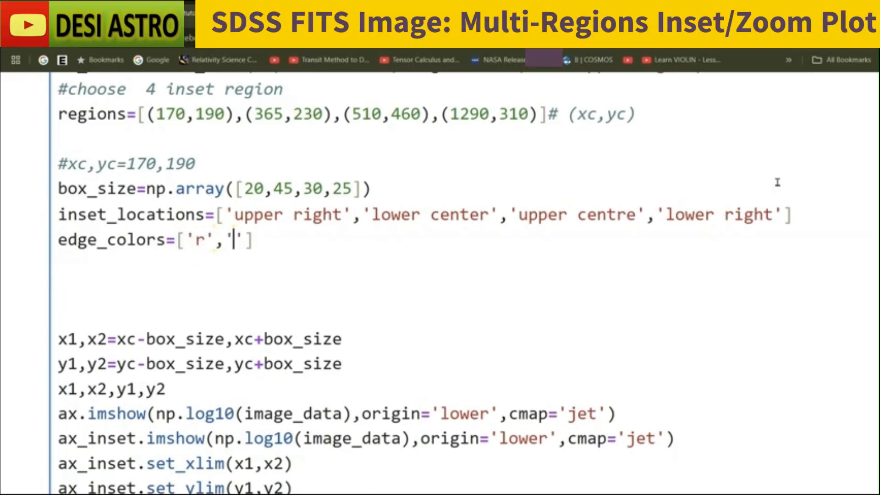
{"action": "type", "text": "g"}
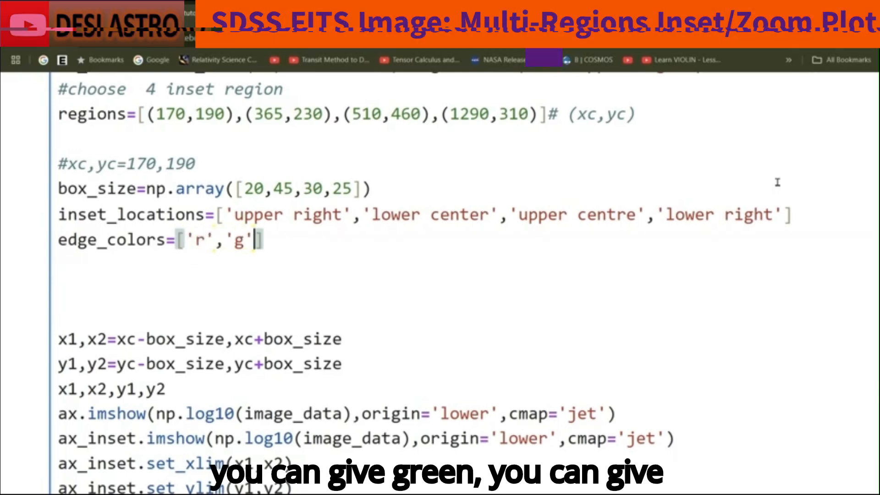
{"action": "type", "text": ",'b'"}
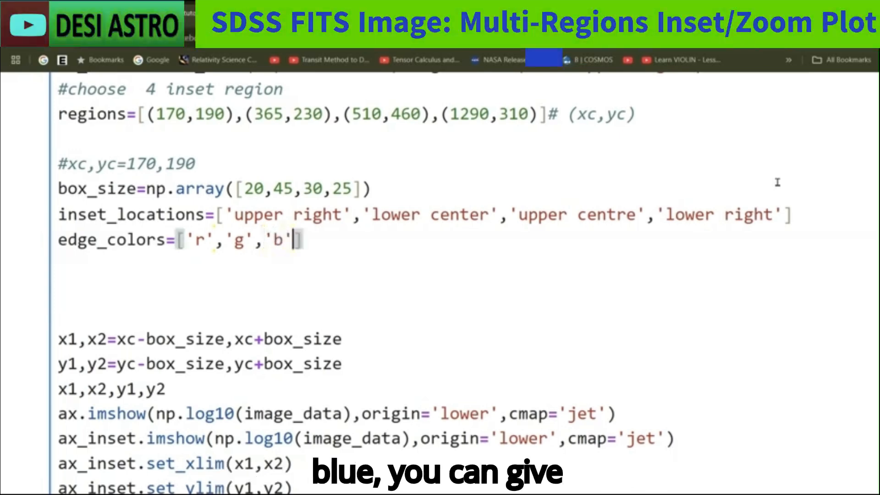
{"action": "type", "text": ",''"}
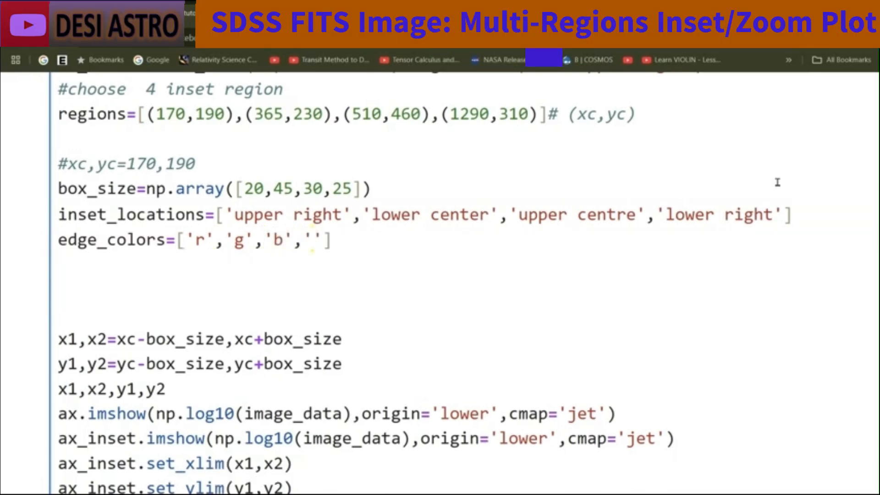
{"action": "type", "text": "k"}
{"action": "type", "text": "# use for l"}
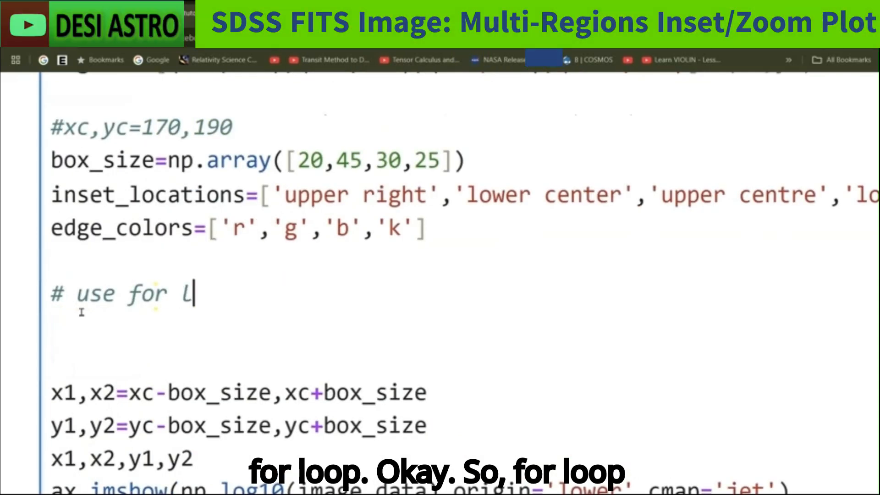
- Write the '# use for loop' comment and start the header 'for i,((xc,yc),box_size'
{"action": "type", "text": "oop"}
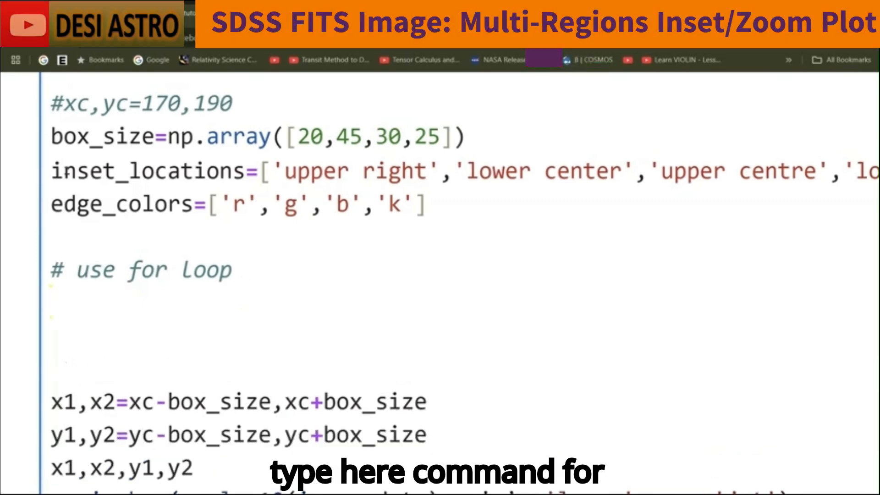
{"action": "type", "text": "for"}
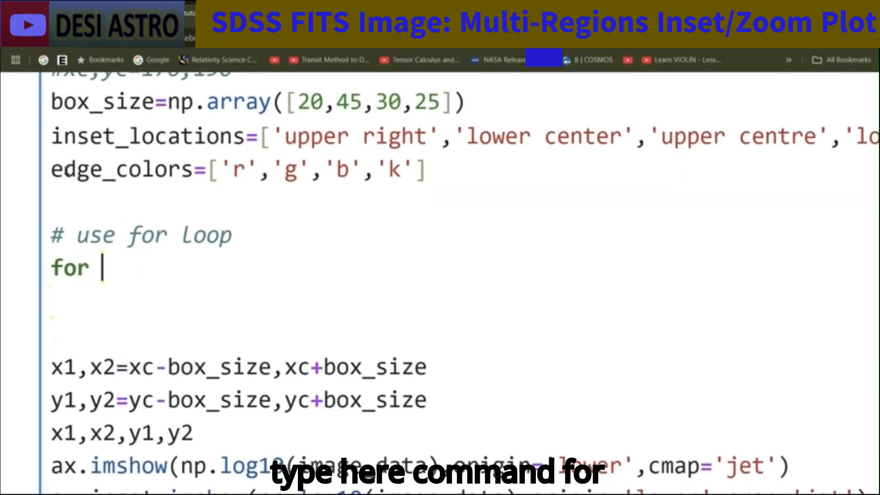
{"action": "type", "text": "i,"}
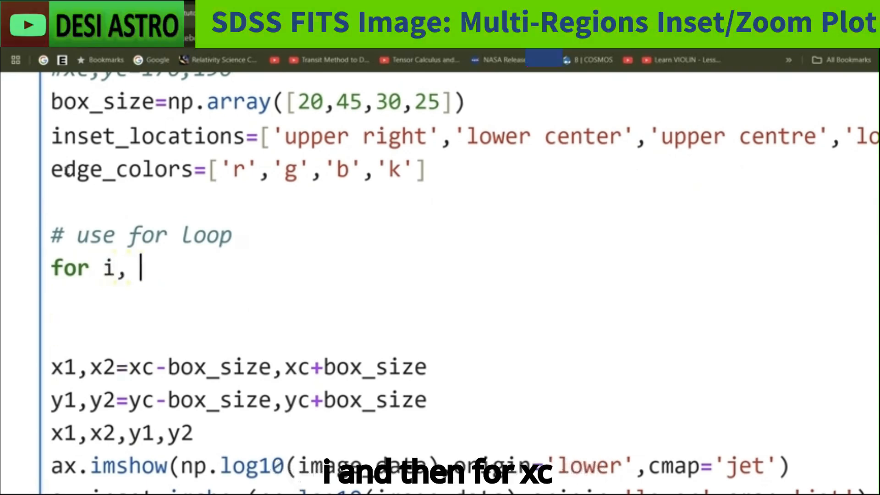
{"action": "type", "text": "(xc"}
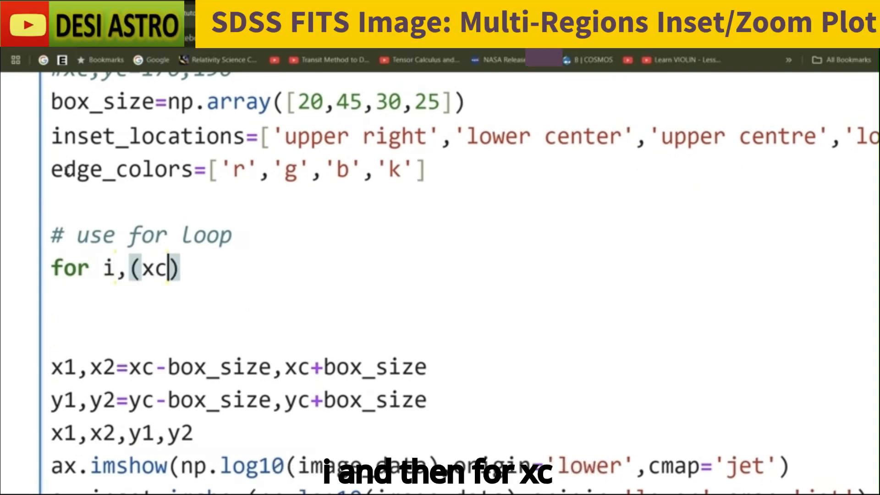
{"action": "type", "text": ",yc"}
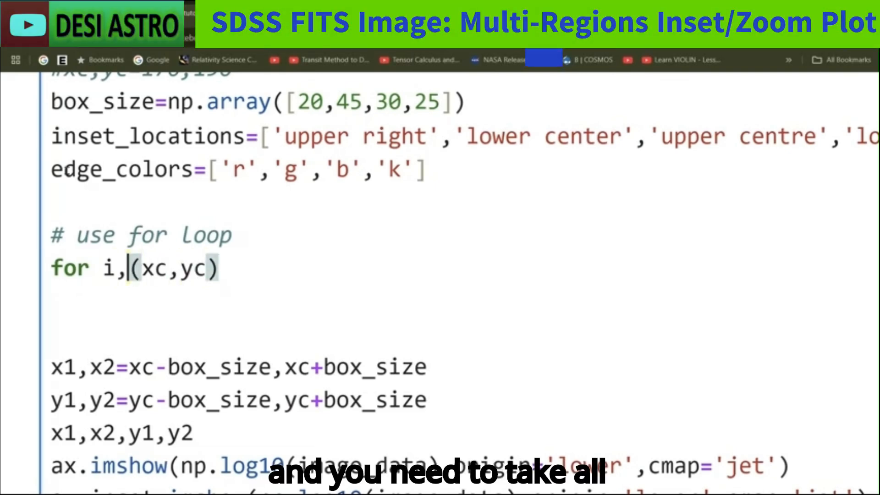
{"action": "type", "text": "("}
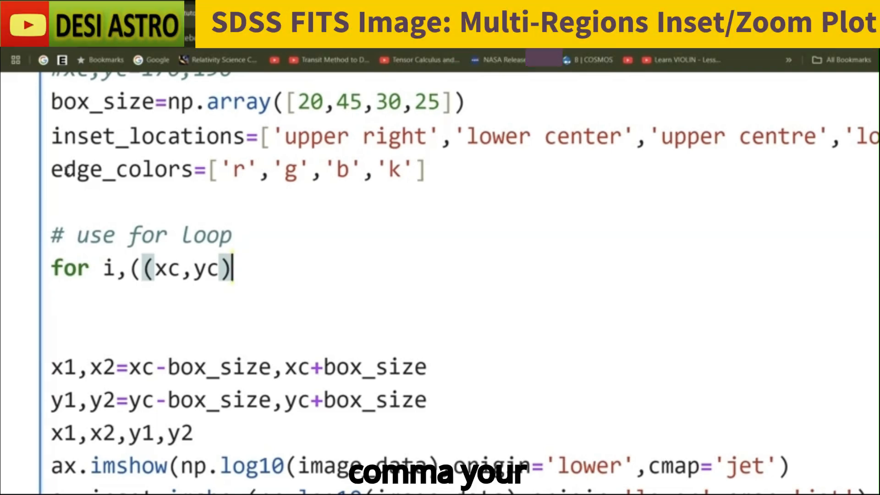
{"action": "type", "text": ","}
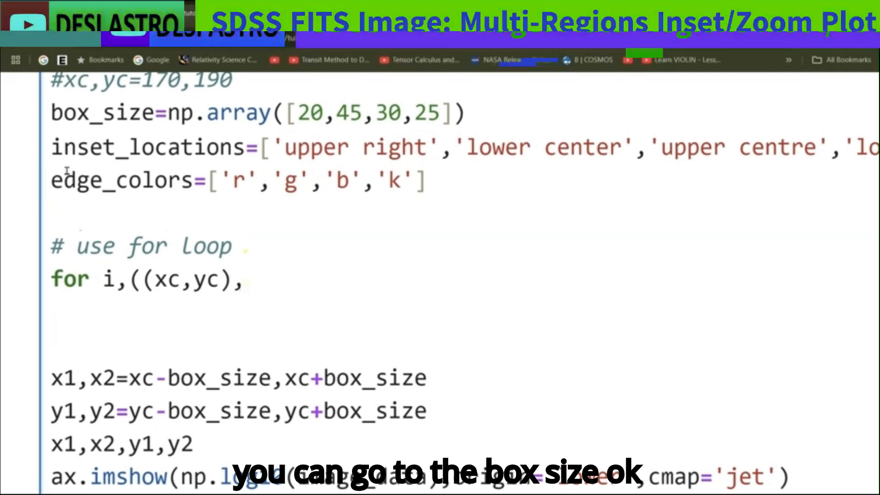
{"action": "type", "text": "b"}
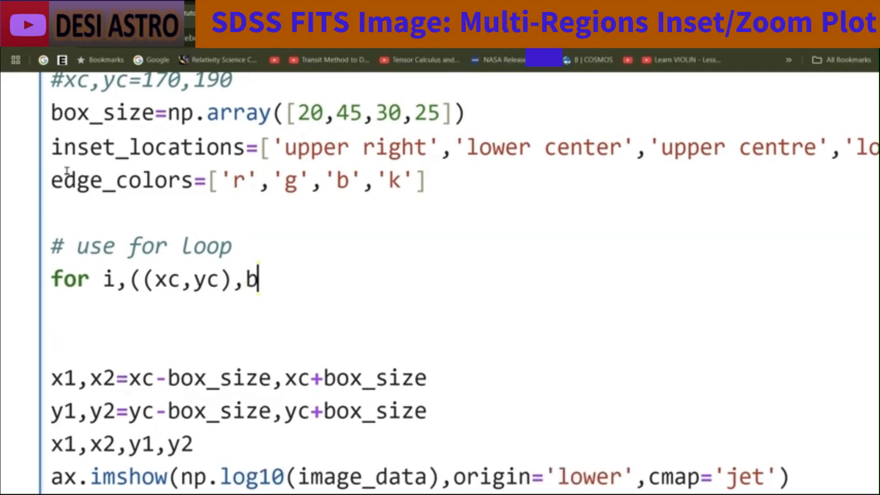
{"action": "type", "text": "ox"}
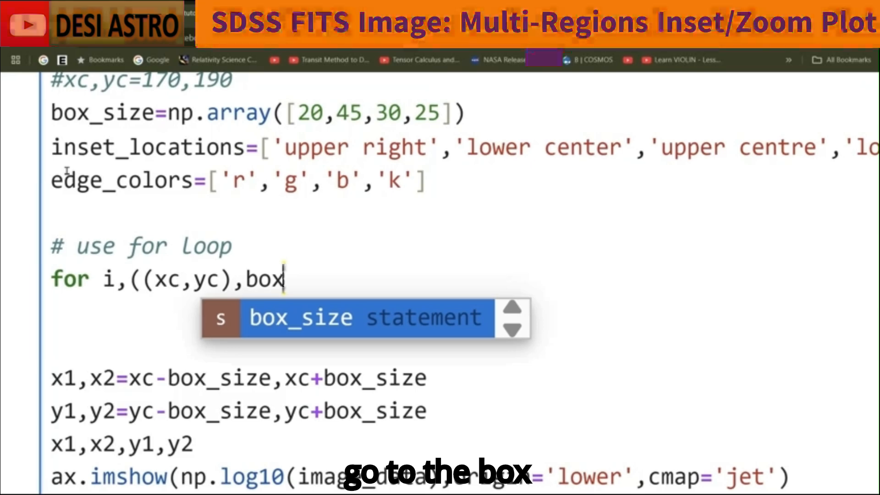
{"action": "key", "text": "Tab"}
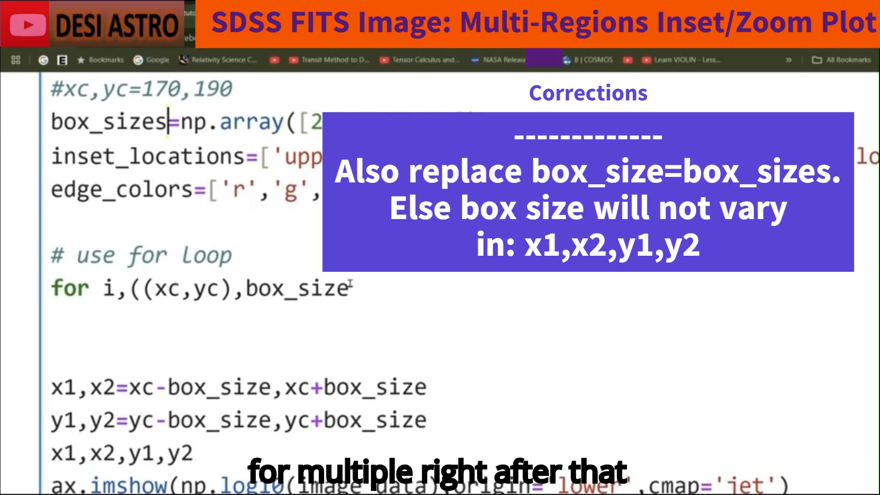
- Finish the loop targets as box_sizes, inset_locations and edge_colors
{"action": "type", "text": "s,"}
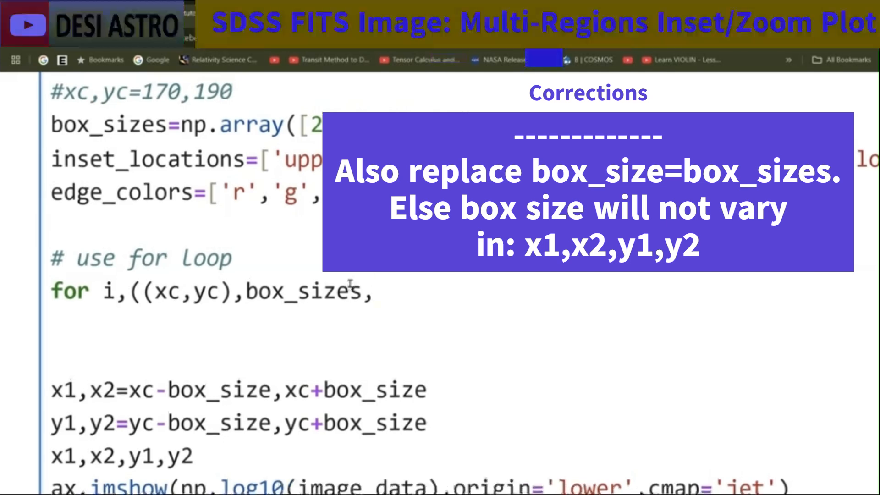
{"action": "type", "text": ",inset_locations"}
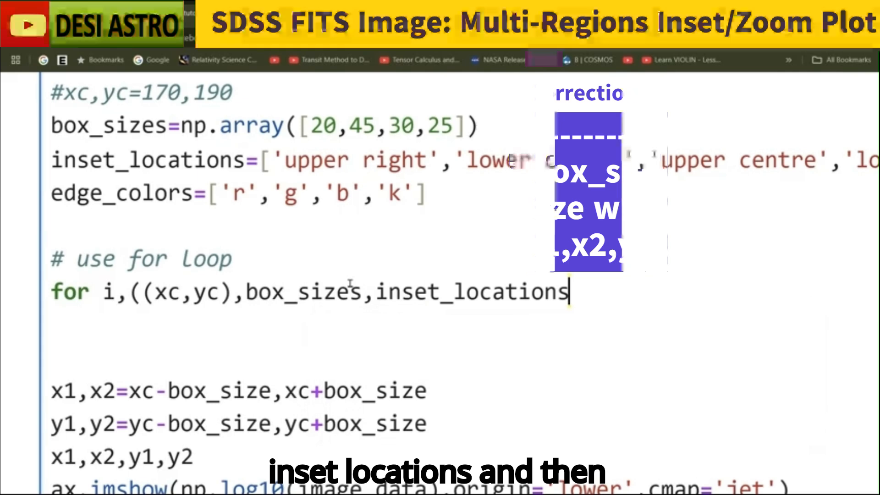
{"action": "type", "text": ",edge_colors"}
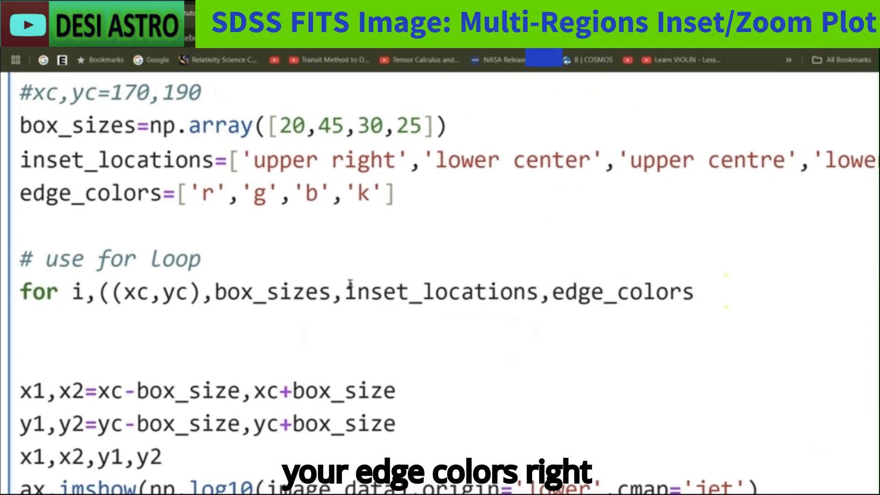
{"action": "type", "text": ") in"}
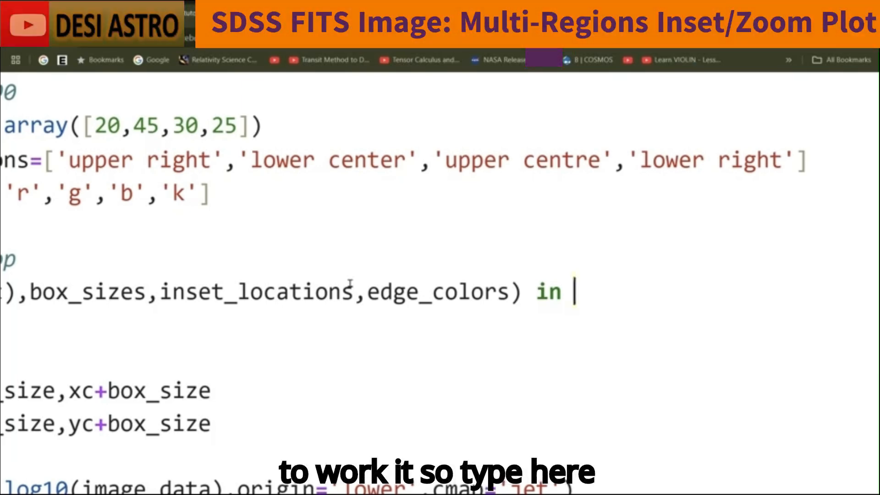
- Iterate over enumerate(zip(regions,box_sizes,inset_locations,edge_colors)) and indent the plotting code beneath
{"action": "type", "text": "enu"}
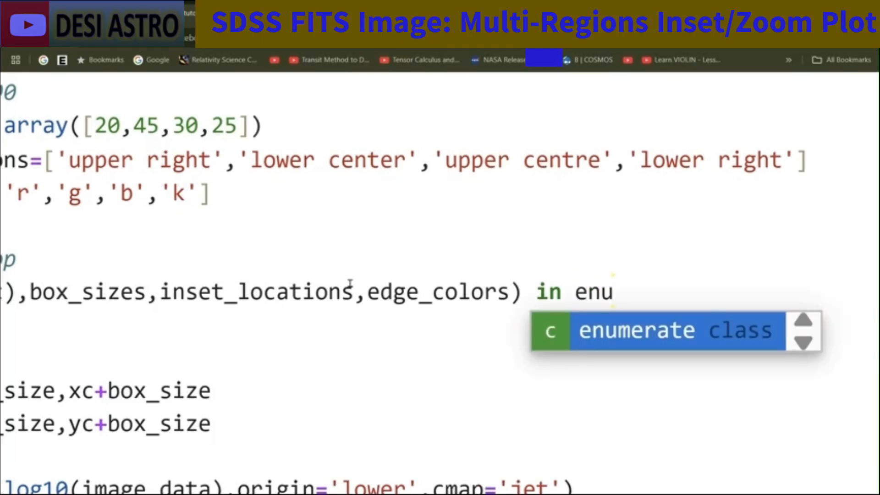
{"action": "key", "text": "Tab"}
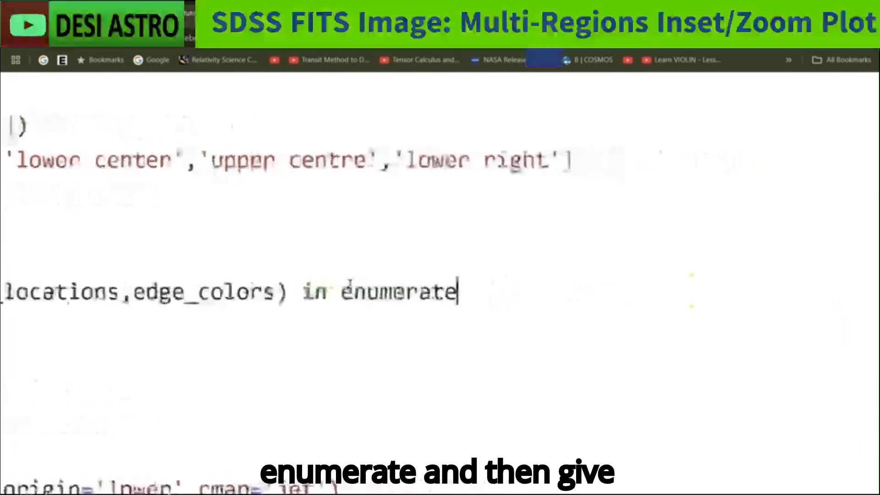
{"action": "type", "text": "(zip)"}
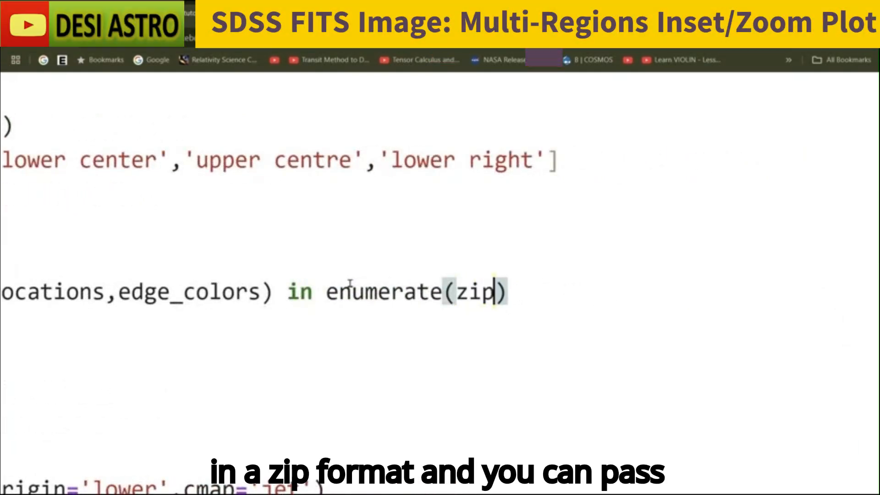
{"action": "type", "text": "()"}
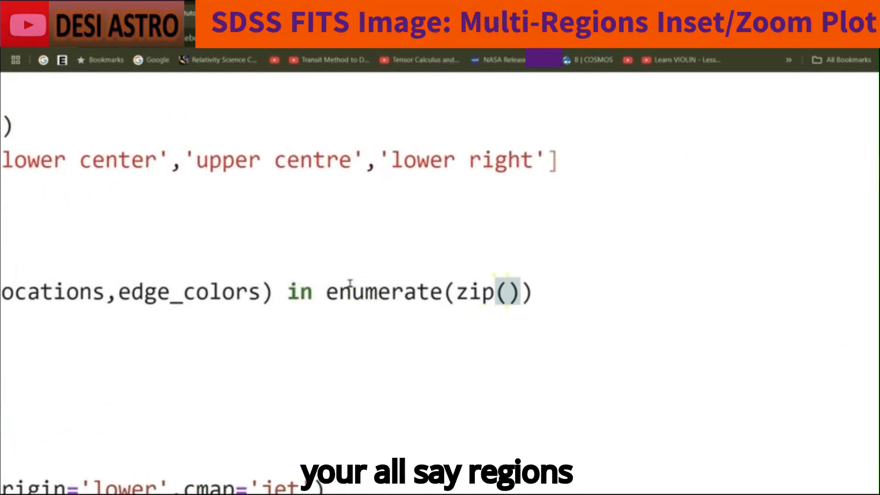
{"action": "type", "text": "regions"}
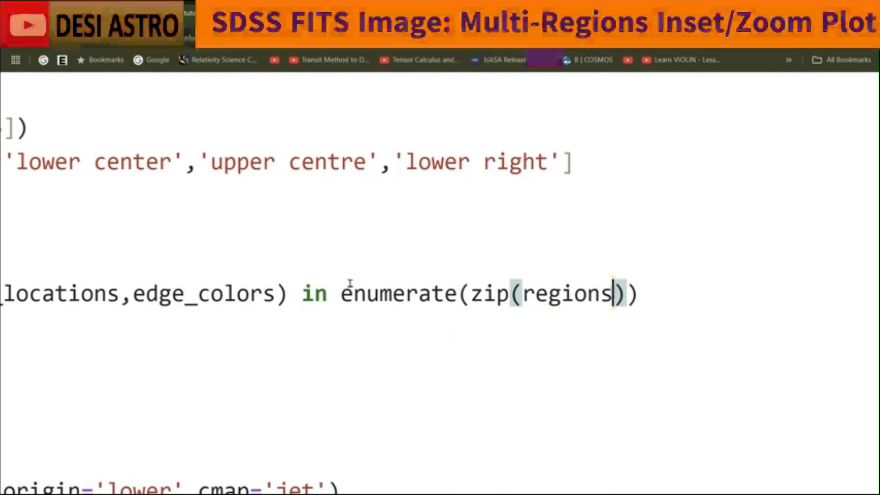
{"action": "type", "text": ",box_sizes"}
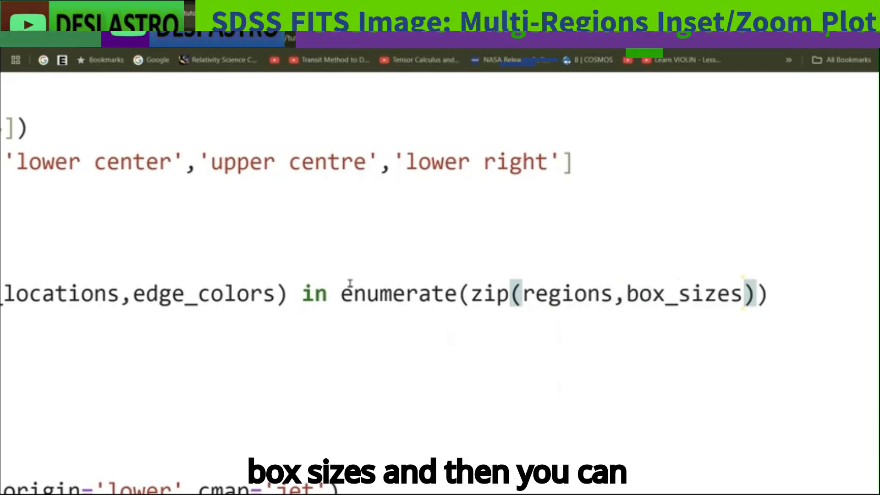
{"action": "type", "text": ",in"}
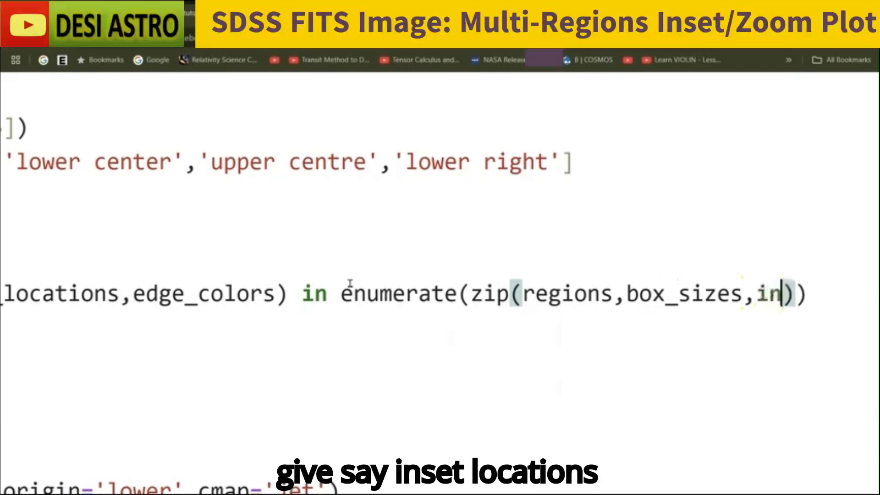
{"action": "type", "text": "in"}
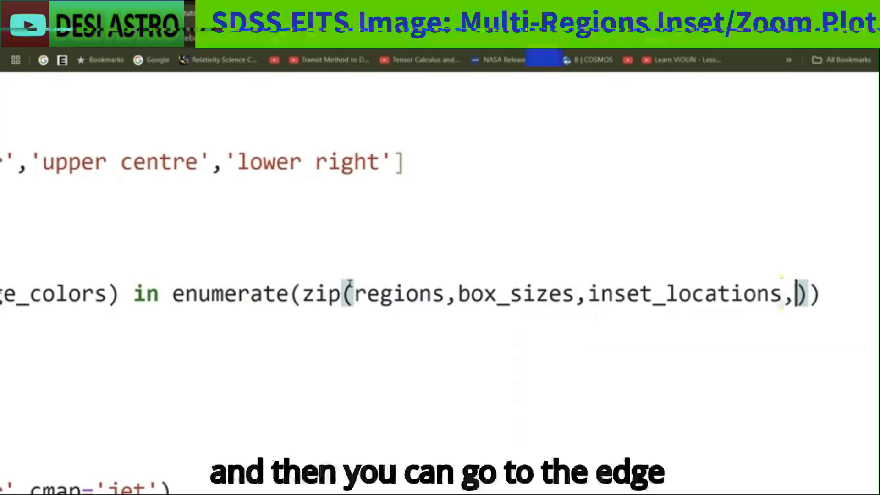
{"action": "type", "text": "edge_colors"}
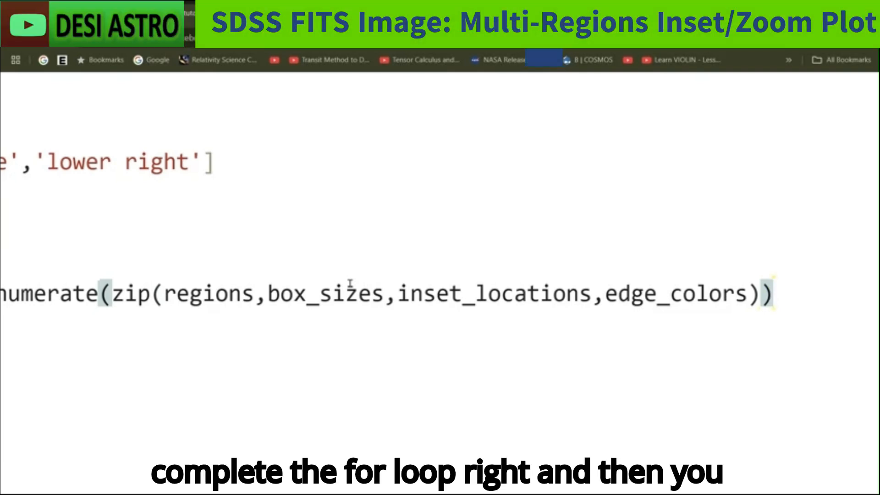
{"action": "type", "text": ":"}
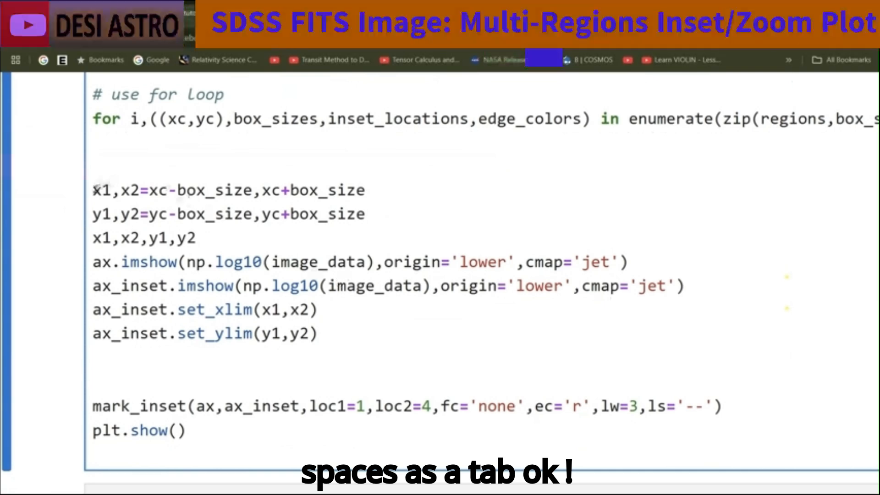
{"action": "key", "text": "Tab"}
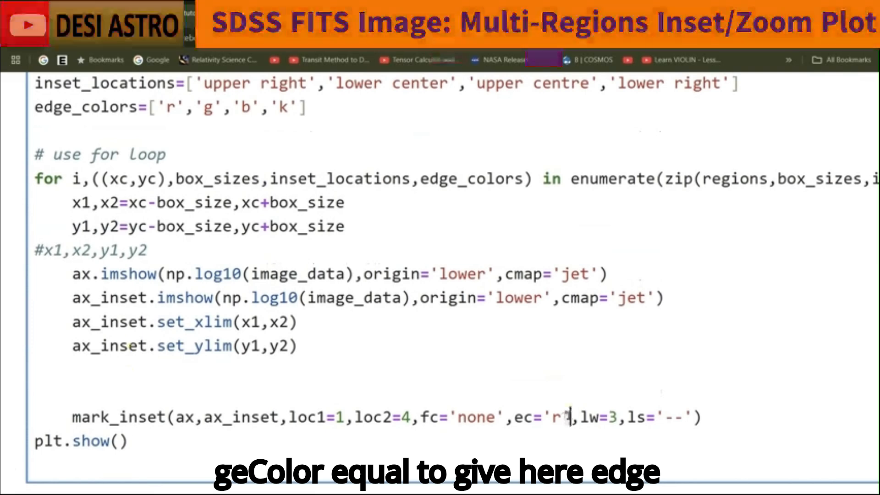
- Set the mark_inset edge colour to ec=edge_colors instead of 'r'
{"action": "type", "text": "edge_colors"}
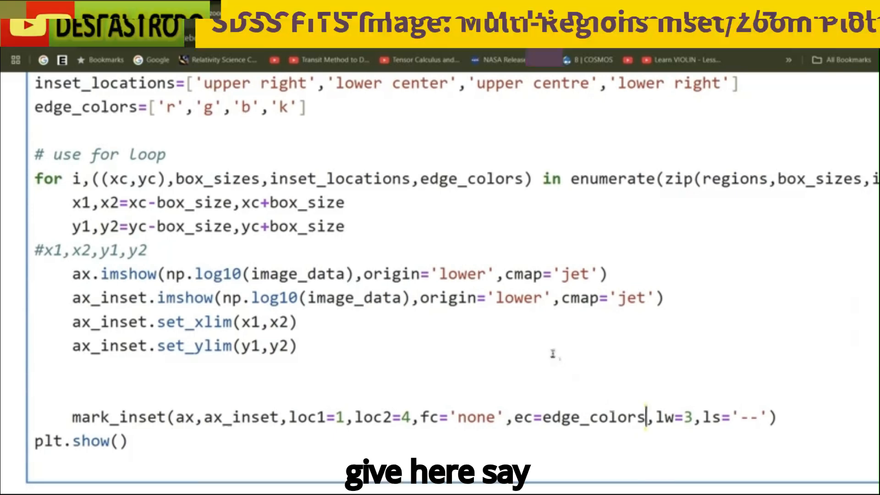
{"action": "scroll", "scroll_direction": "down", "scroll_amount": 3}
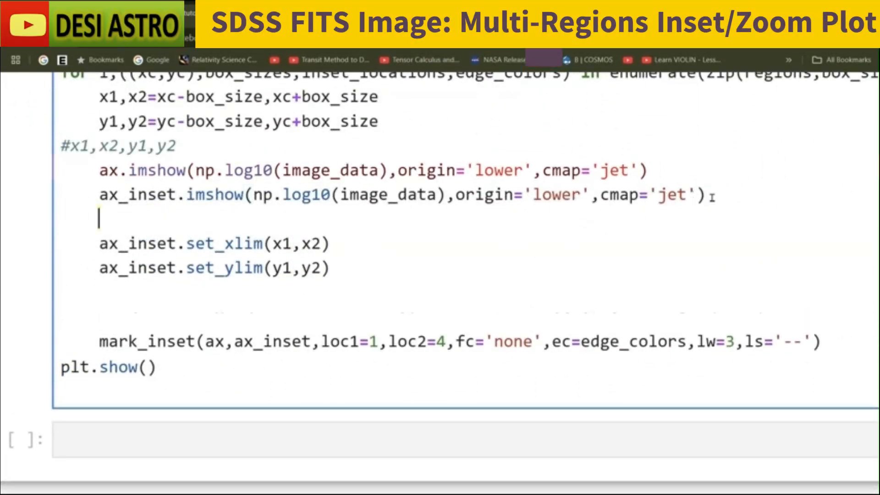
- Create ax_inset with inset_axes(ax,width='50%',height='60%',loc=inset_locations) and run the cell to plot the insets
{"action": "type", "text": "ax_inset=inset_axes(ax,width='50%',height='60%',loc='upper right')"}
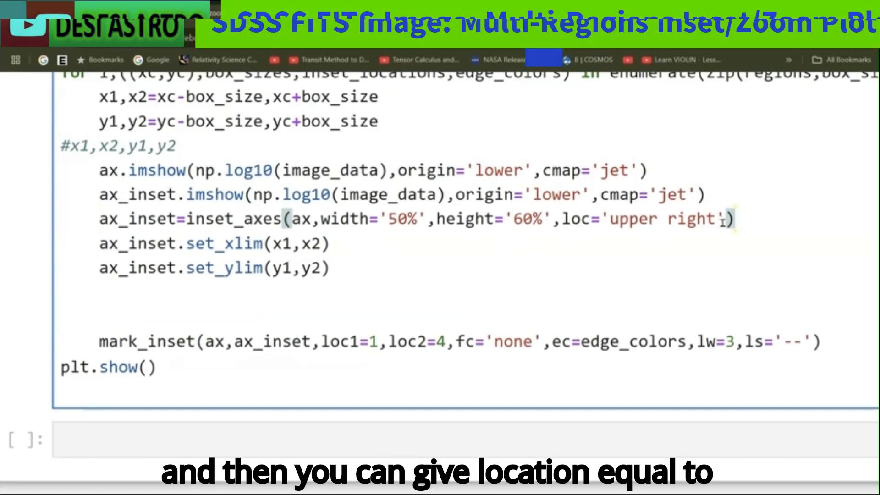
{"action": "key", "text": "backspace"}
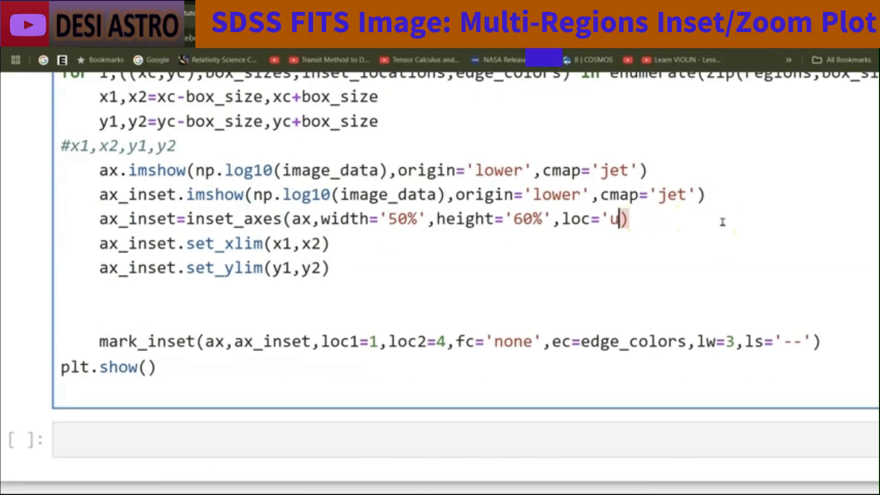
{"action": "type", "text": "nse"}
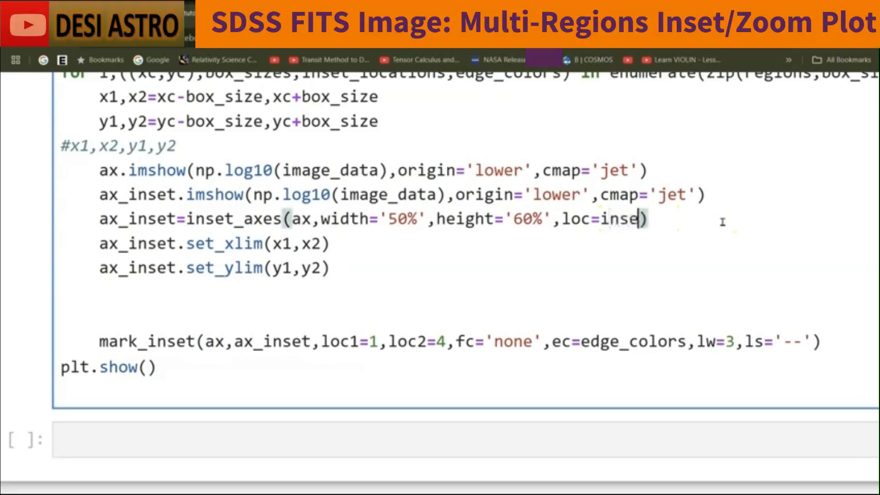
{"action": "type", "text": "t_locations"}
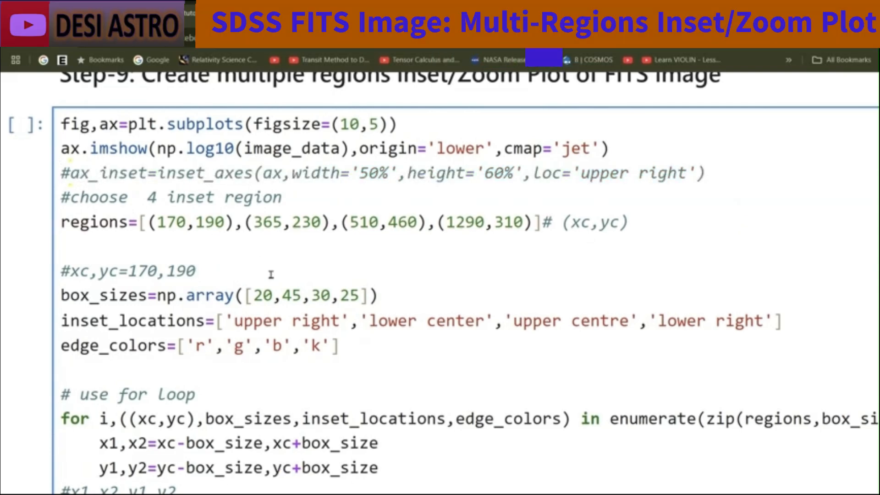
{"action": "scroll", "scroll_direction": "down", "scroll_amount": 3}
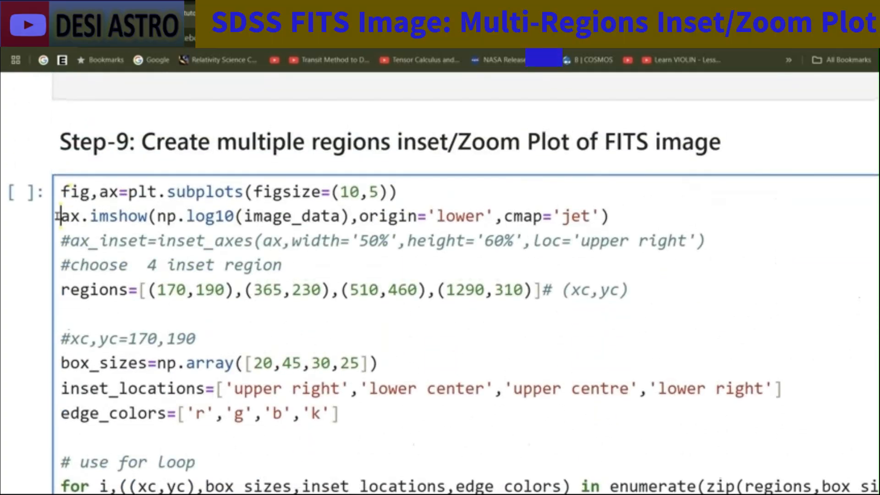
{"action": "scroll", "scroll_direction": "down", "scroll_amount": 3}
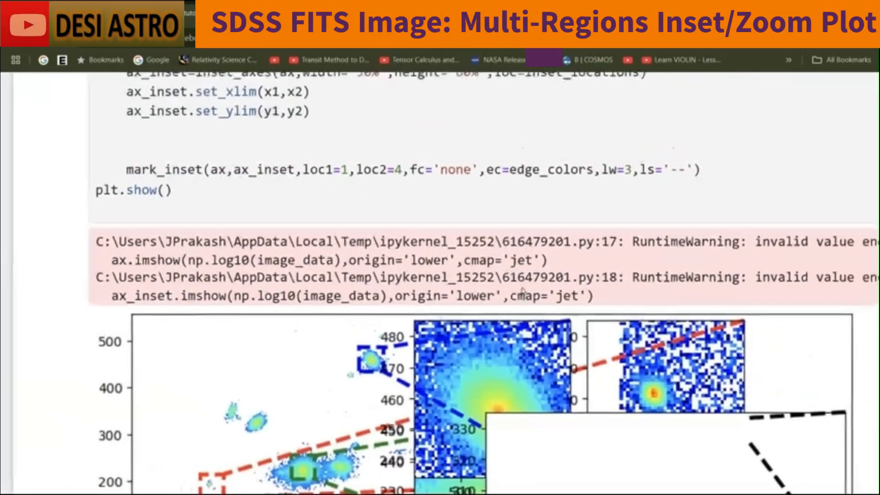
- Set inset width to '40%', spell 'upper center' correctly in inset_locations, and rerun the cell
{"action": "scroll", "scroll_direction": "down", "scroll_amount": 3}
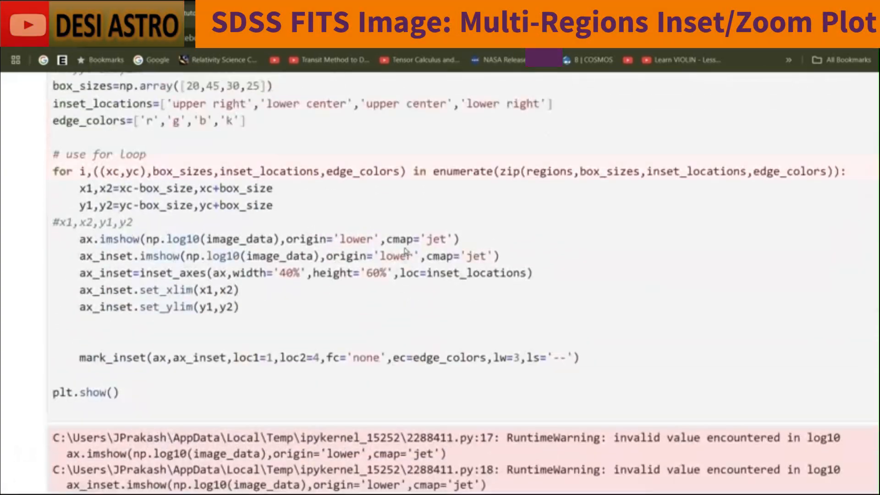
{"action": "scroll", "scroll_direction": "down", "scroll_amount": 3}
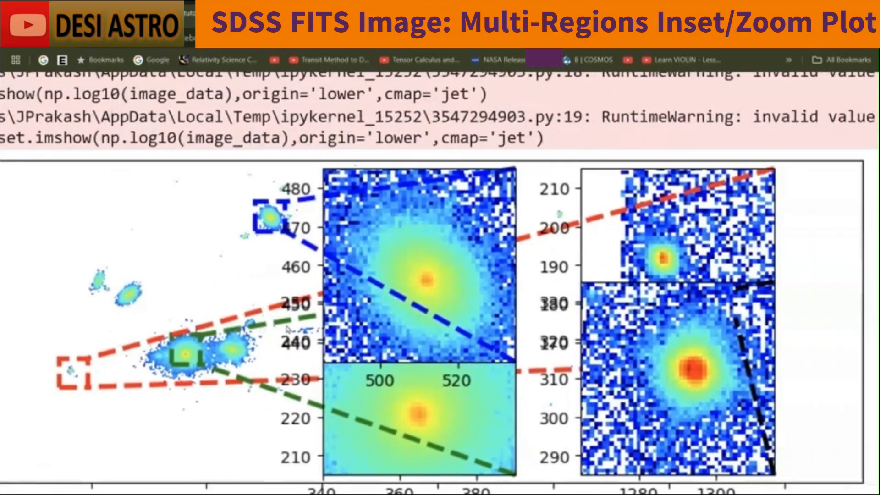
{"action": "scroll", "scroll_direction": "down", "scroll_amount": 3}
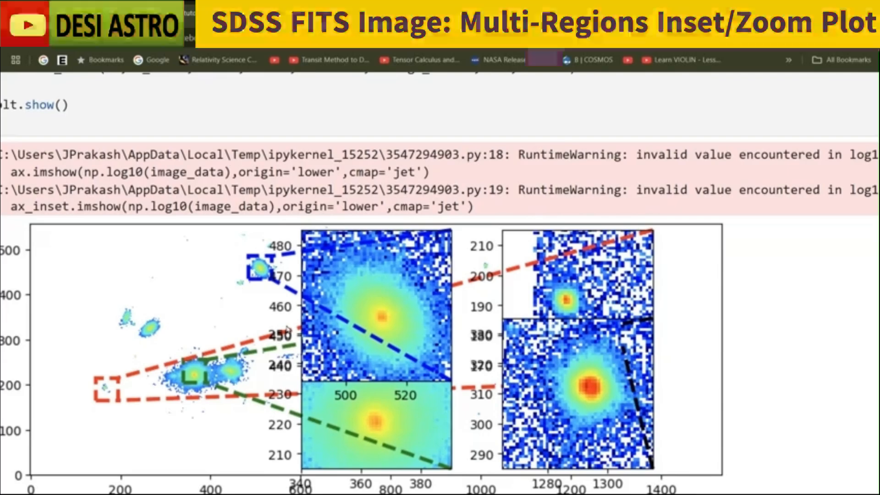
{"action": "scroll", "scroll_direction": "down", "scroll_amount": 3}
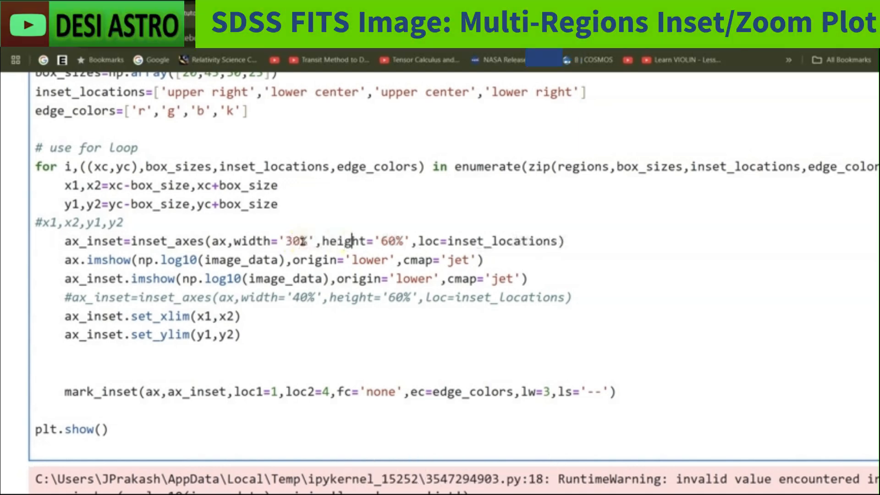
- Create inset_axes at the top of the loop with width '30%' and height '40%', then rerun
{"action": "key", "text": "Backspace"}
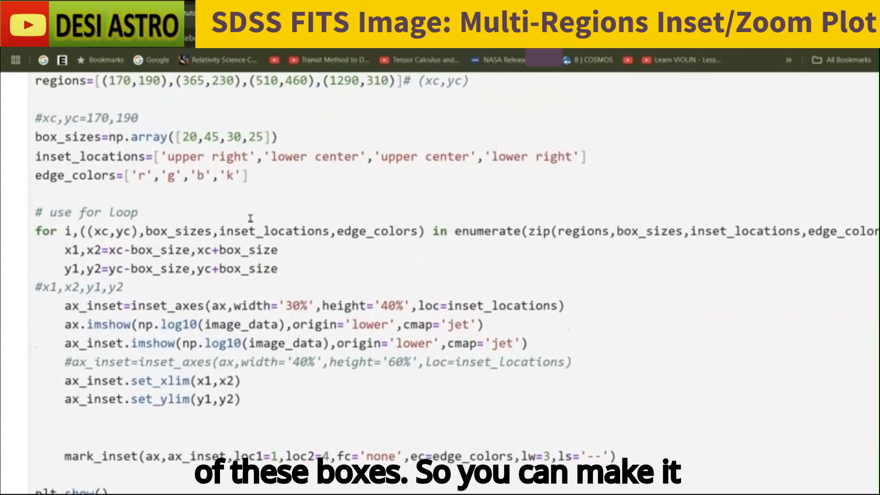
{"action": "scroll", "scroll_direction": "down", "scroll_amount": 3}
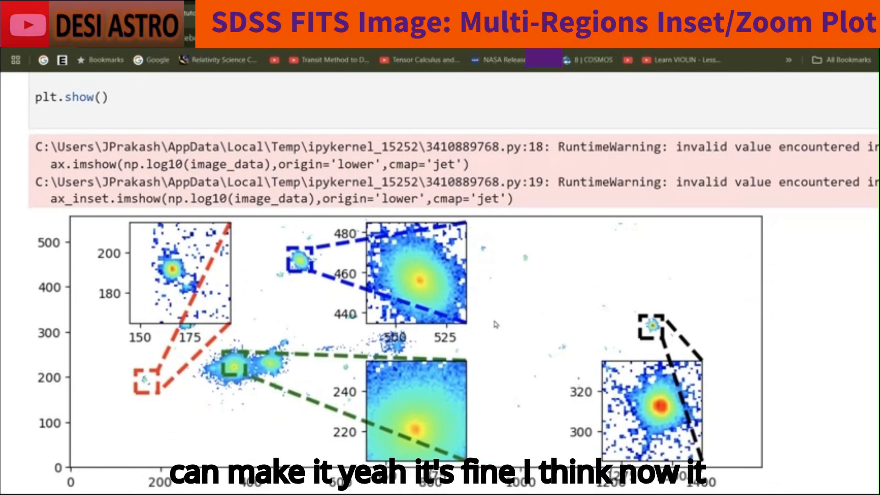
{"action": "scroll", "scroll_direction": "down", "scroll_amount": 3}
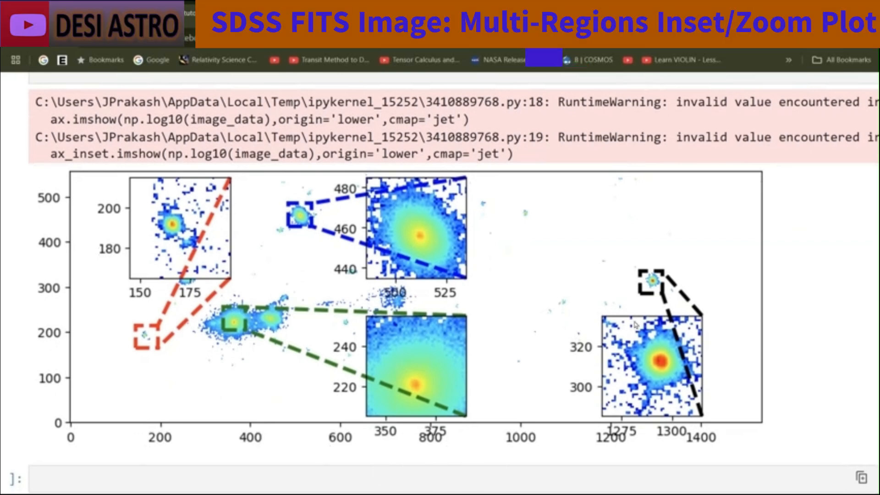
{"action": "scroll", "scroll_direction": "down", "scroll_amount": 3}
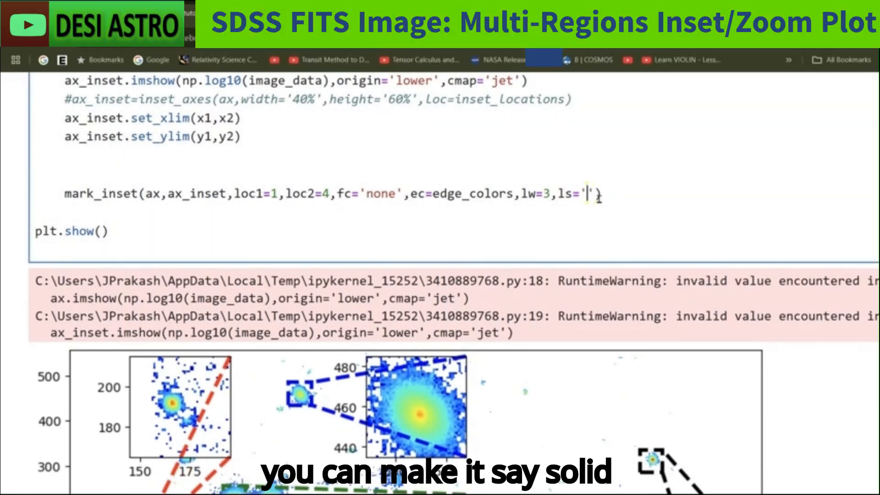
- Give mark_inset ls='solid' and lw=2 and rerun to get solid connector lines
{"action": "type", "text": "solid"}
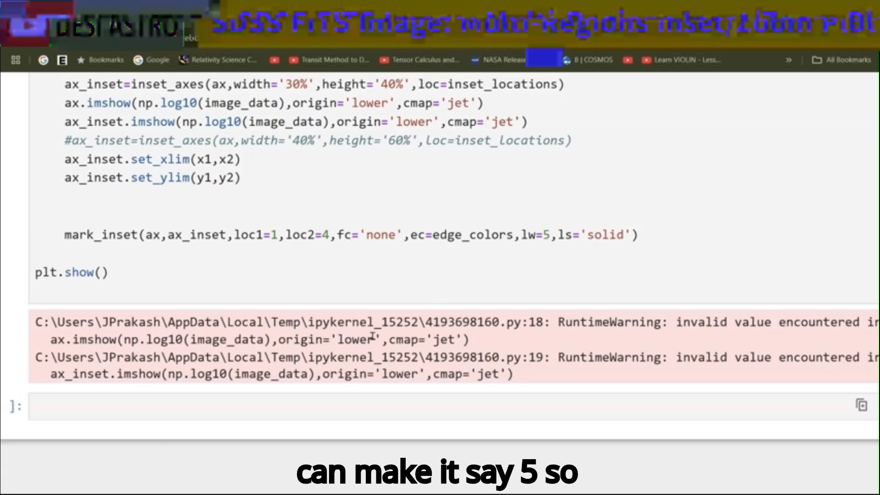
{"action": "scroll", "scroll_direction": "down", "scroll_amount": 3}
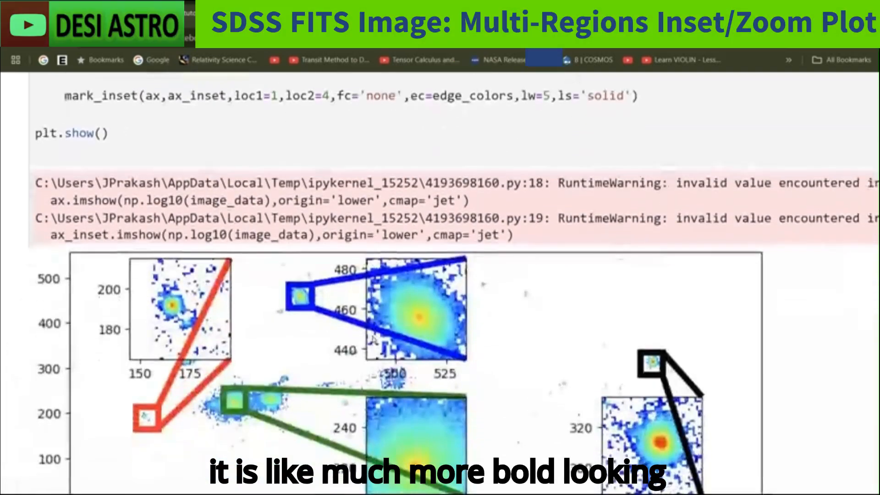
{"action": "scroll", "scroll_direction": "down", "scroll_amount": 3}
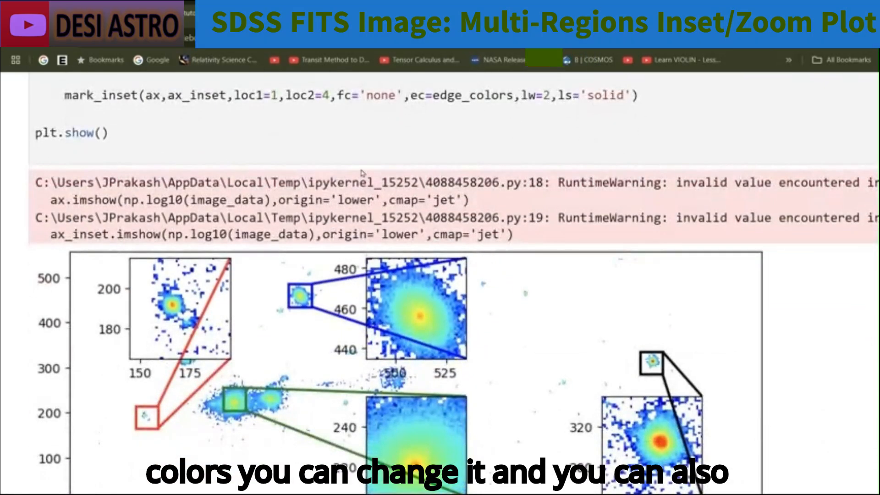
{"action": "scroll", "scroll_direction": "down", "scroll_amount": 3}
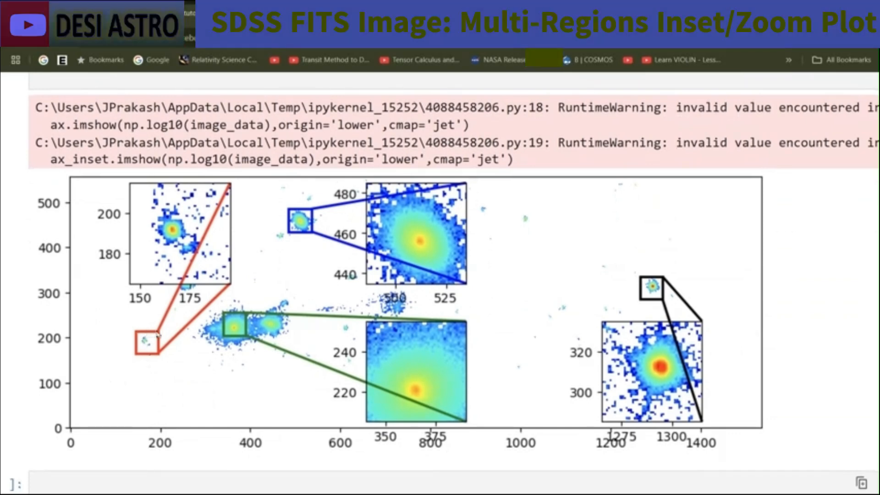
- Set mark_inset corners to loc1=3 and loc2=2 and rerun the cell
{"action": "scroll", "scroll_direction": "down", "scroll_amount": 3}
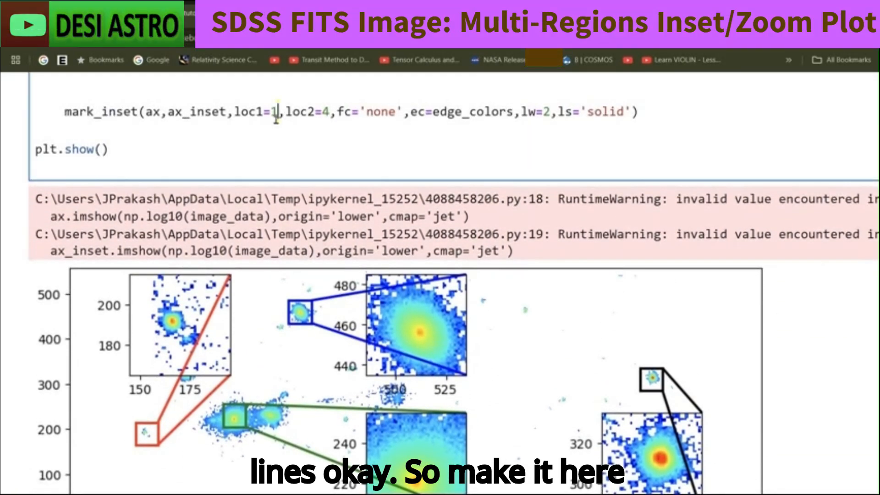
{"action": "type", "text": "3"}
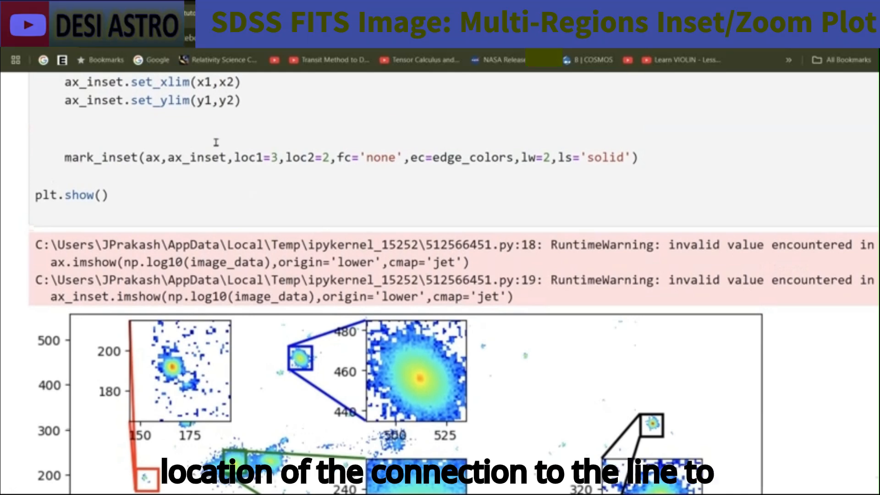
{"action": "scroll", "scroll_direction": "down", "scroll_amount": 3}
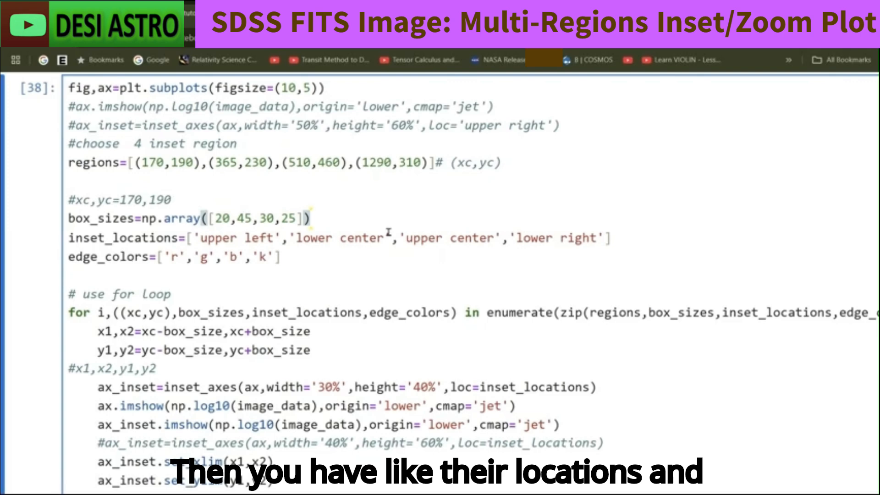
- Set the first inset location to 'upper left', comment out the initial ax.imshow, and rerun for the final figure
{"action": "scroll", "scroll_direction": "down", "scroll_amount": 3}
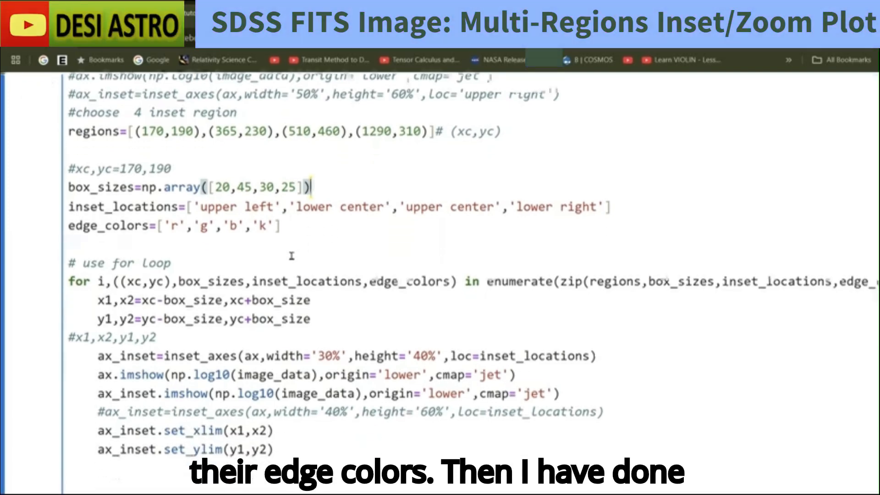
{"action": "scroll", "scroll_direction": "down", "scroll_amount": 3}
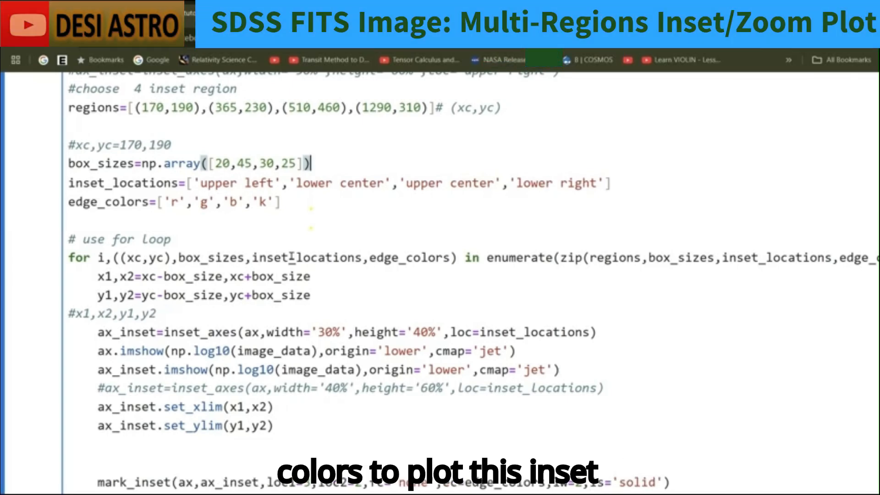
{"action": "scroll", "scroll_direction": "down", "scroll_amount": 3}
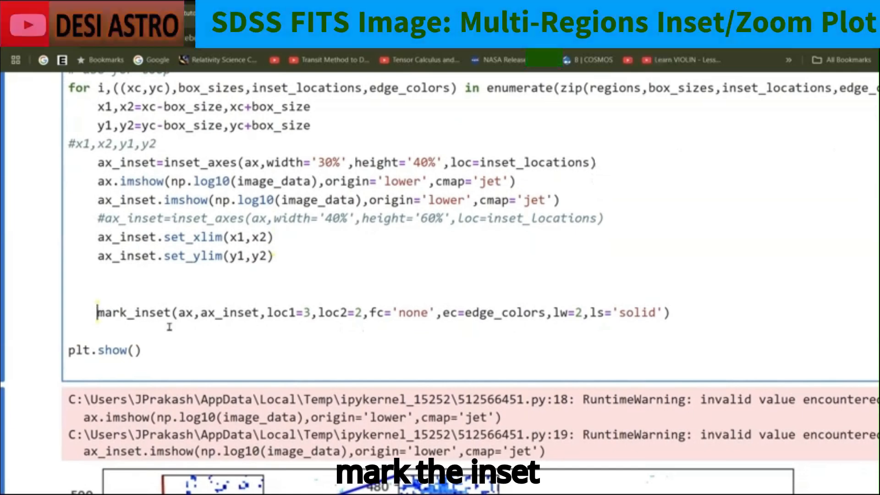
{"action": "scroll", "scroll_direction": "down", "scroll_amount": 3}
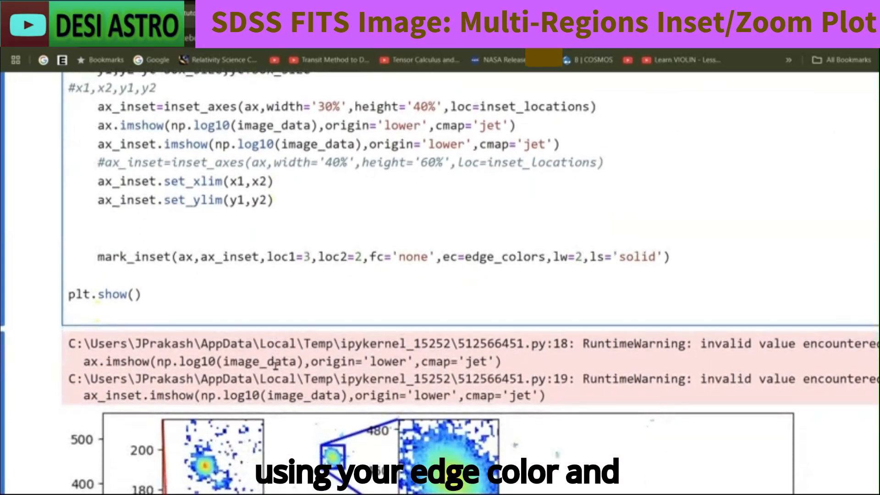
{"action": "scroll", "scroll_direction": "down", "scroll_amount": 3}
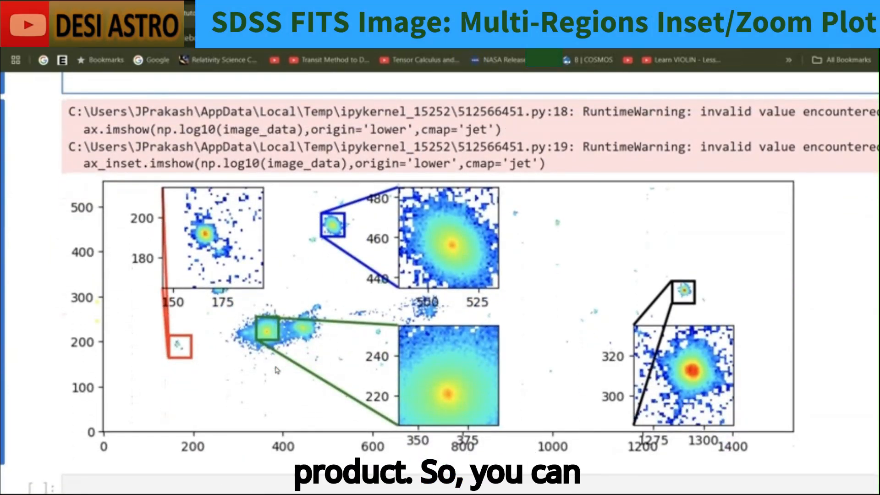
{"action": "scroll", "scroll_direction": "down", "scroll_amount": 3}
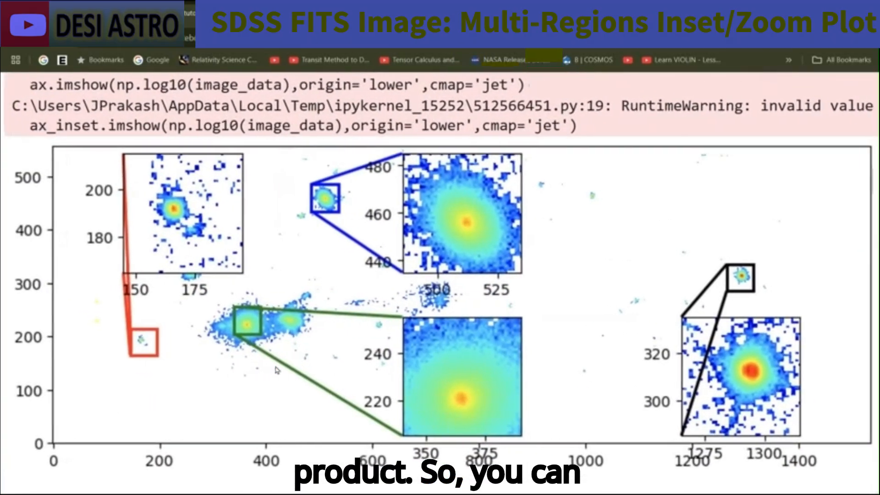